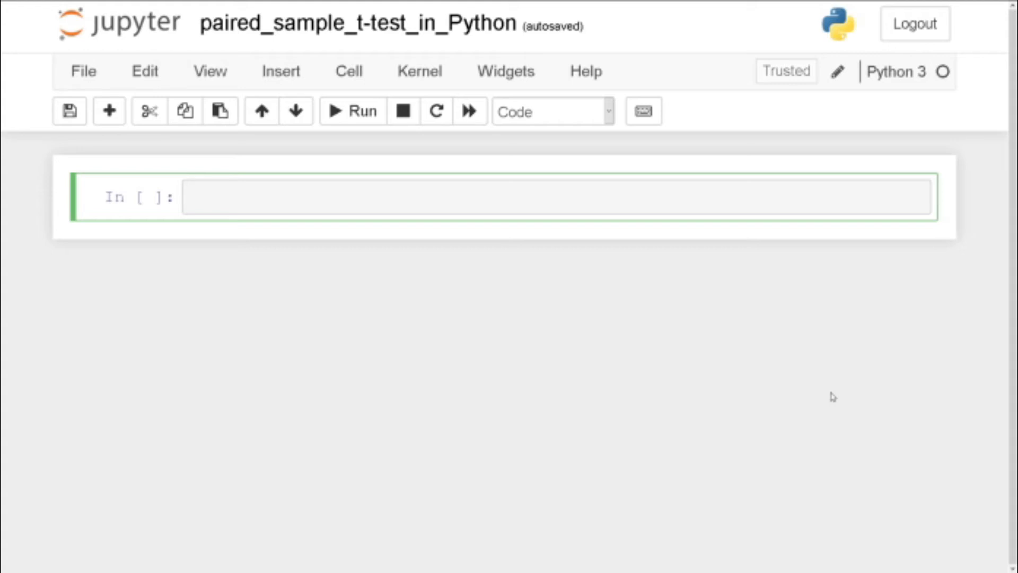
- Import pandas and write pd.read_csv pointing at './SimData/paired_samples_data.csv'
type("import pandas as p")
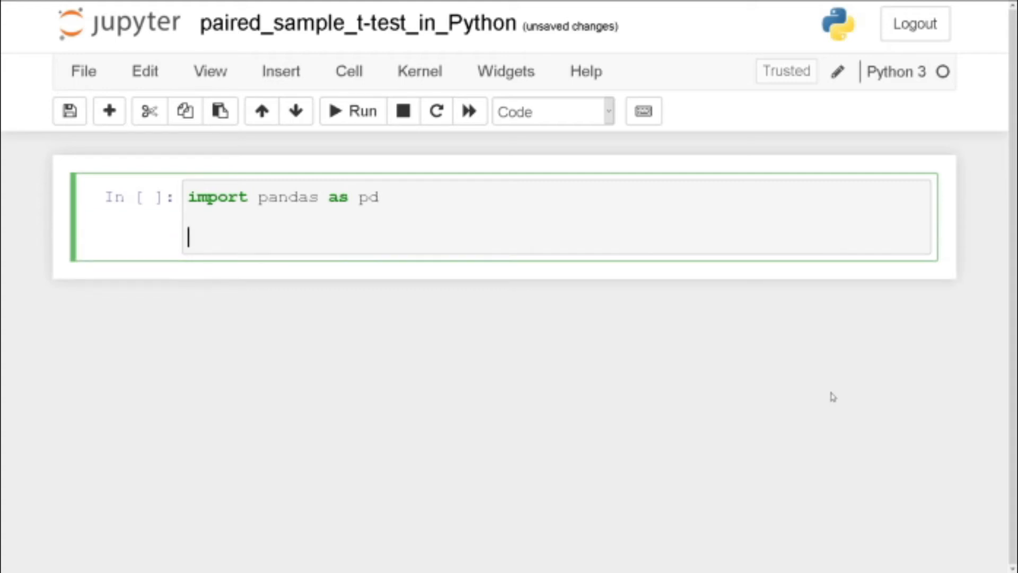
type("df =")
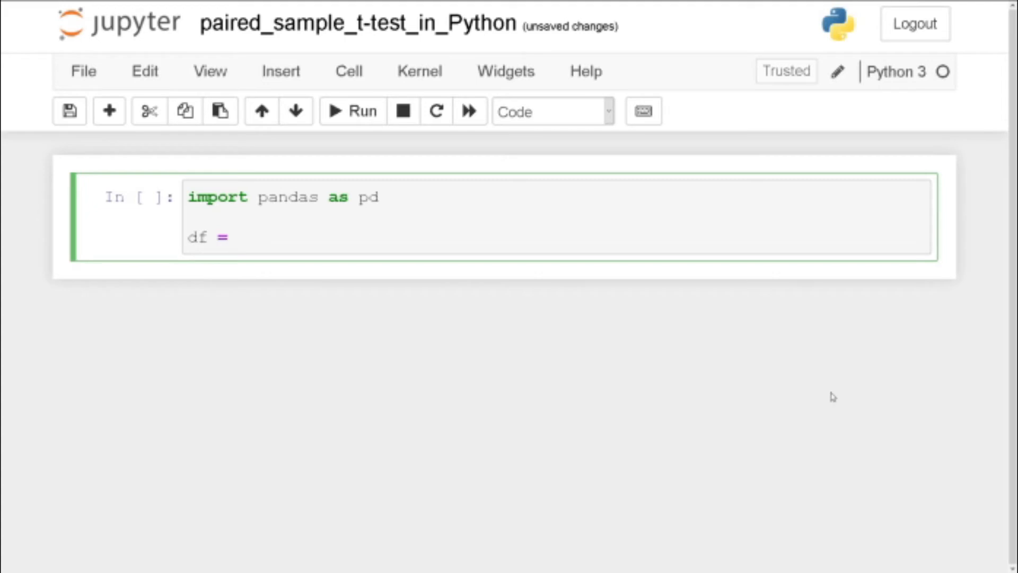
type("pd")
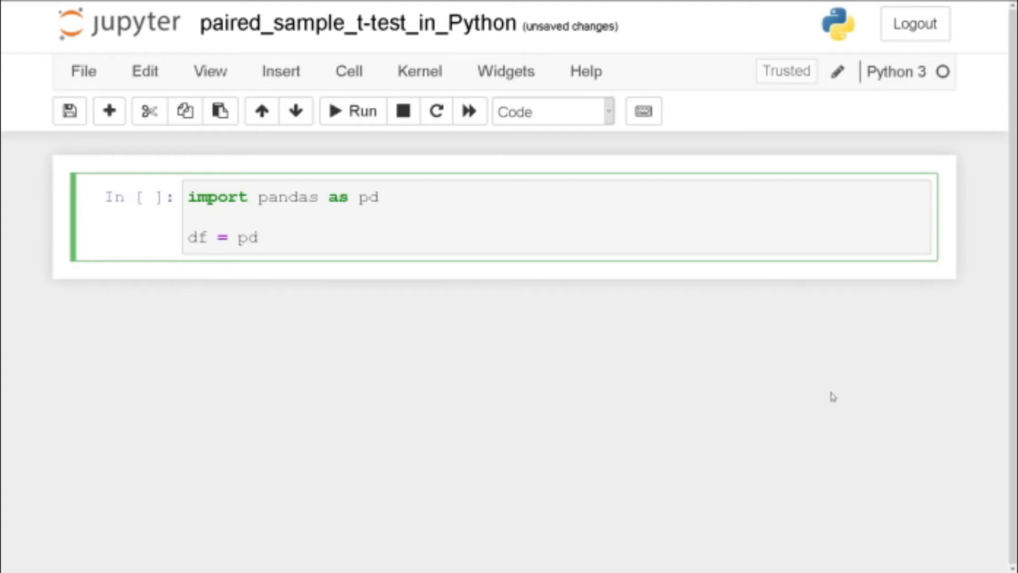
type(".read_")
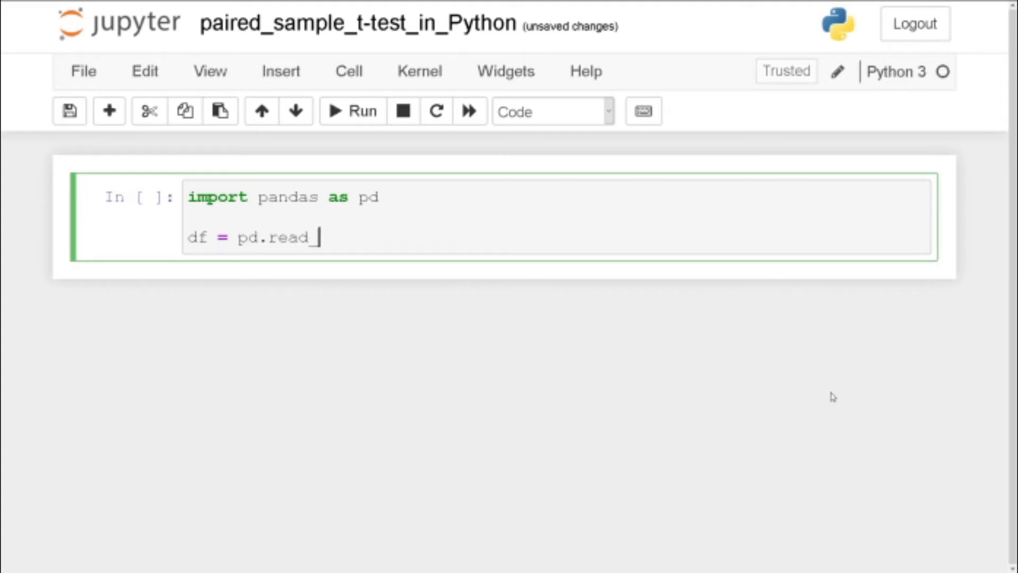
type("csv('')")
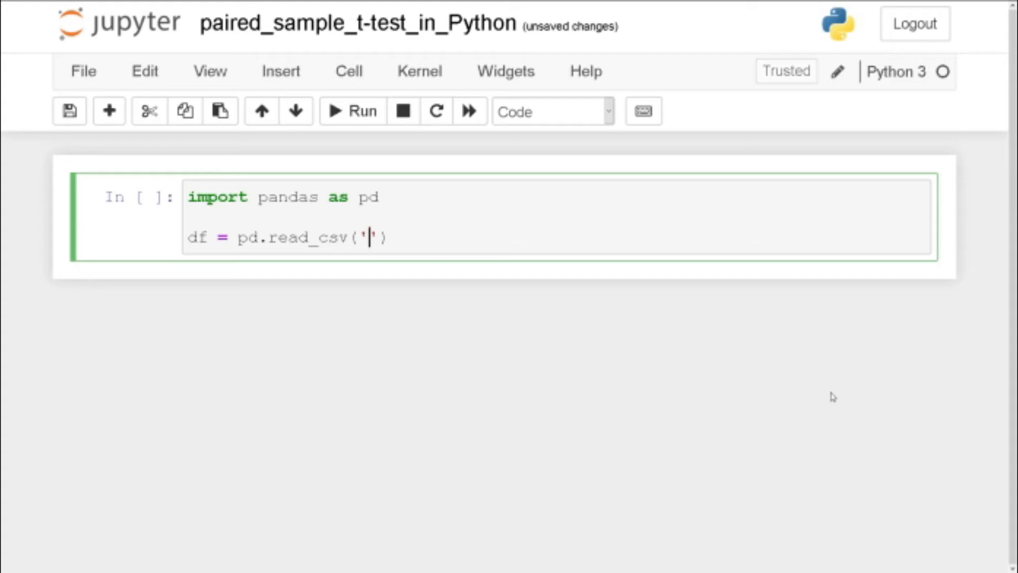
type(".")
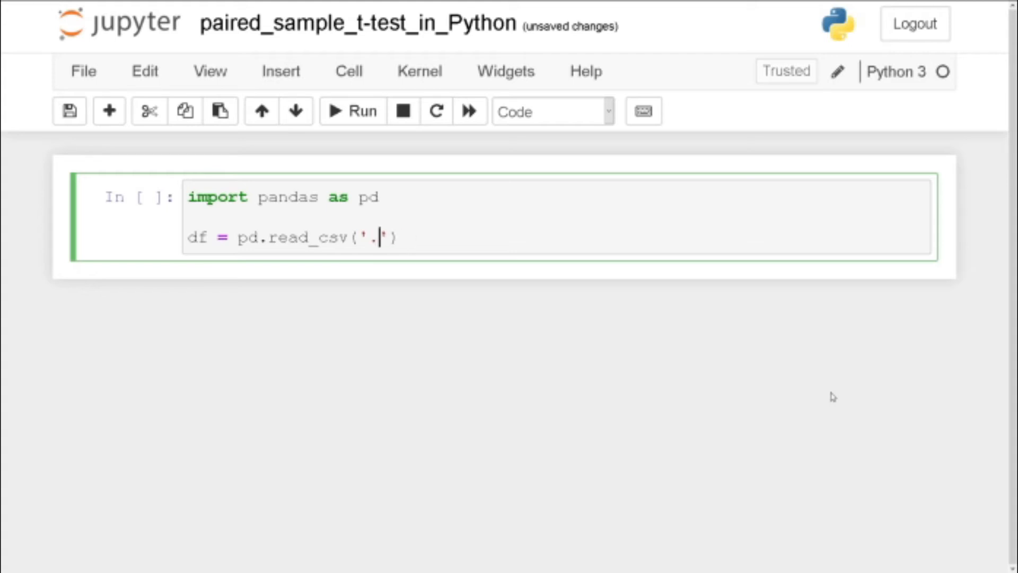
type("/Sim")
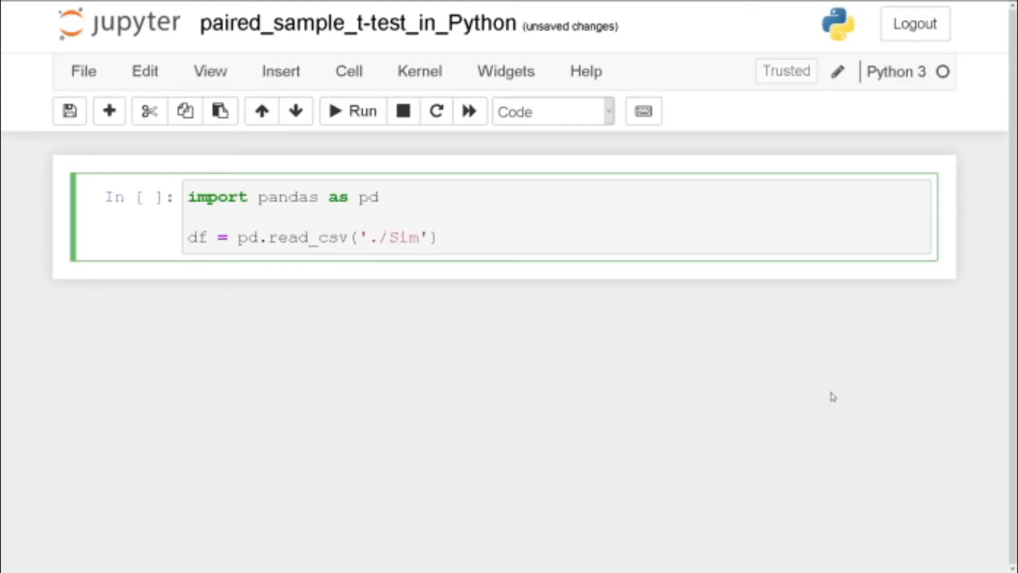
type("Da")
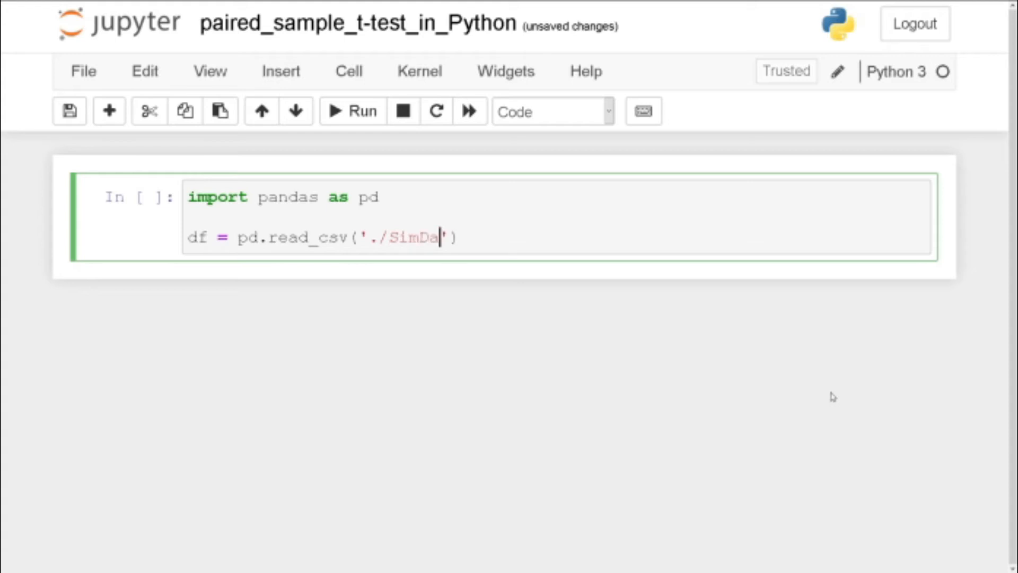
type("ta")
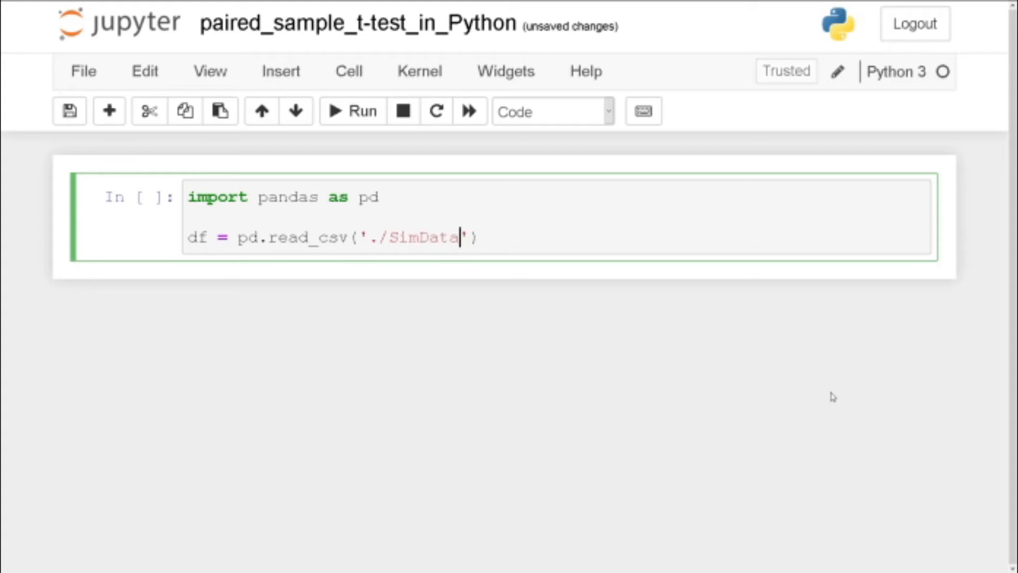
type("/")
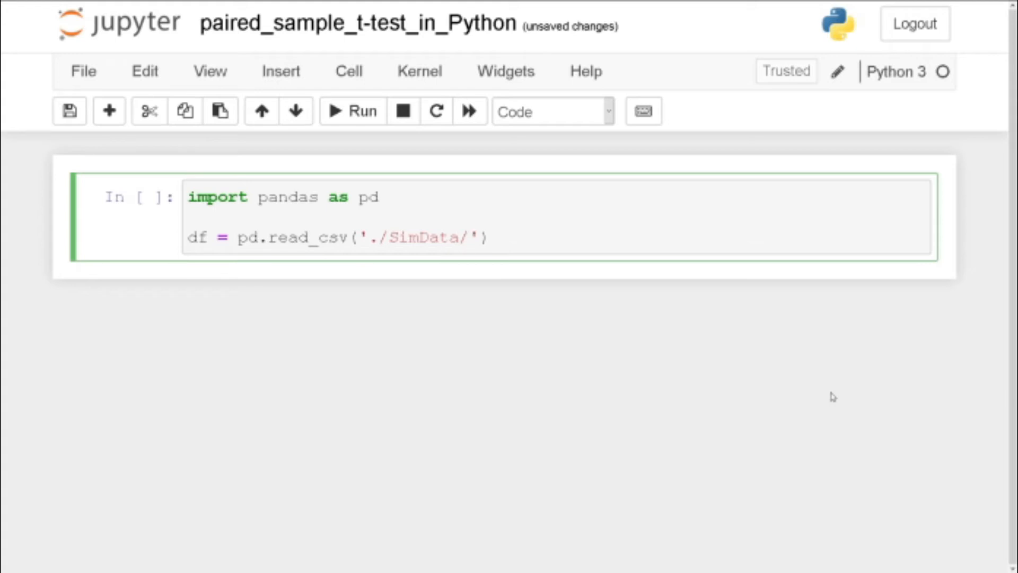
type("paired_sa")
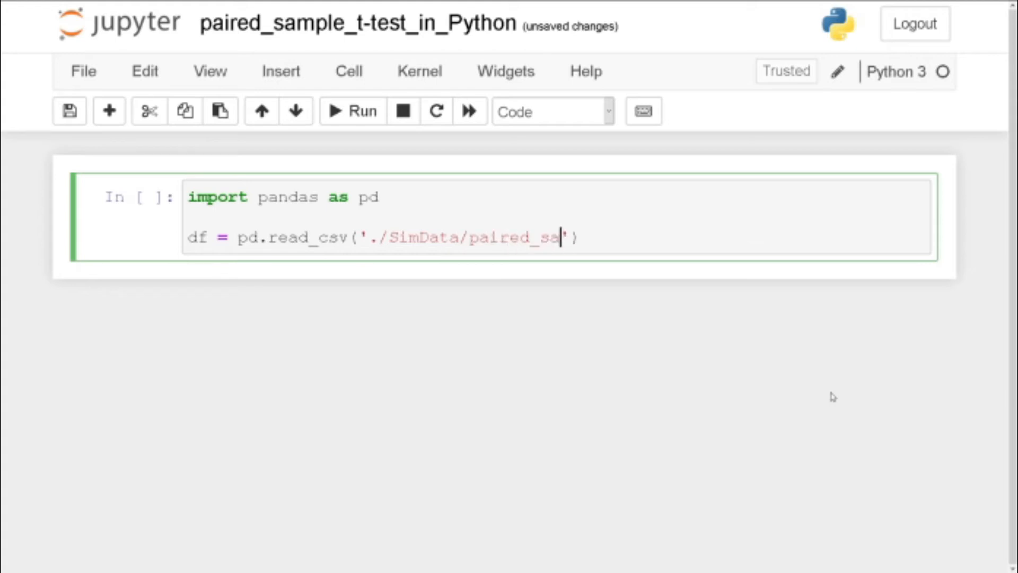
type("mples.")
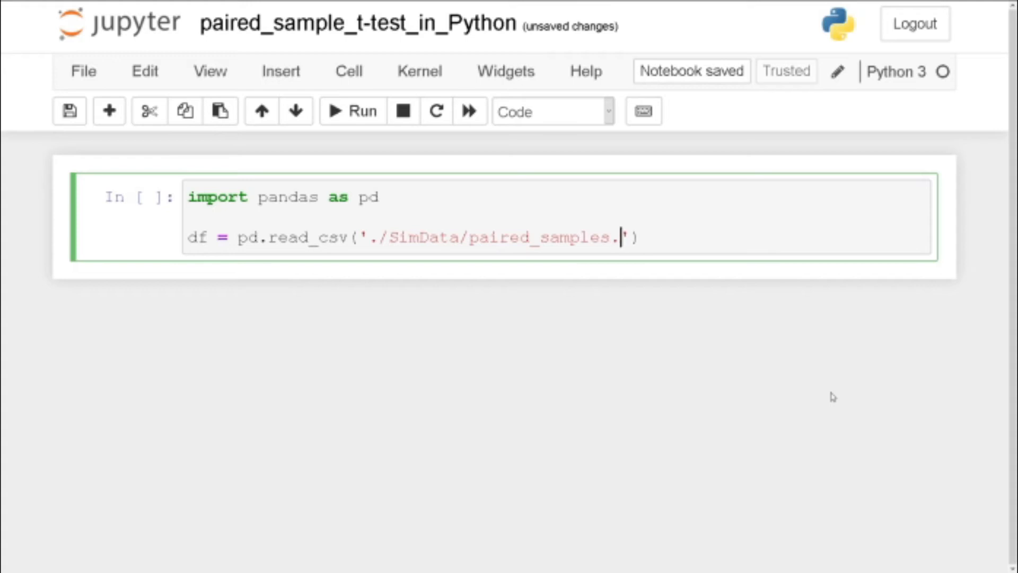
type("data.csv")
type("index)")
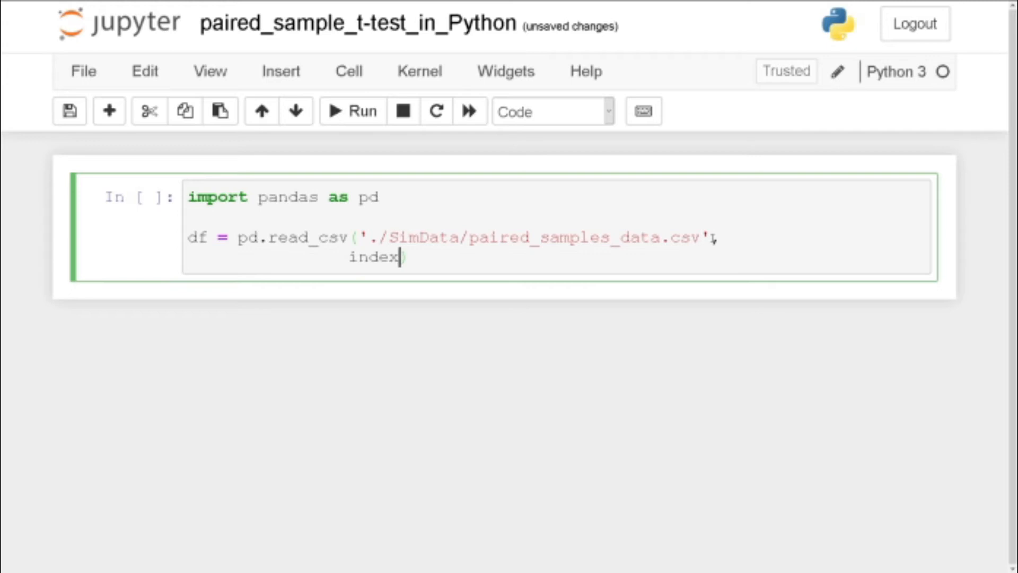
- Add index_col=0 and df.head(), then run the cell to preview the first five rows
type("_col=0")
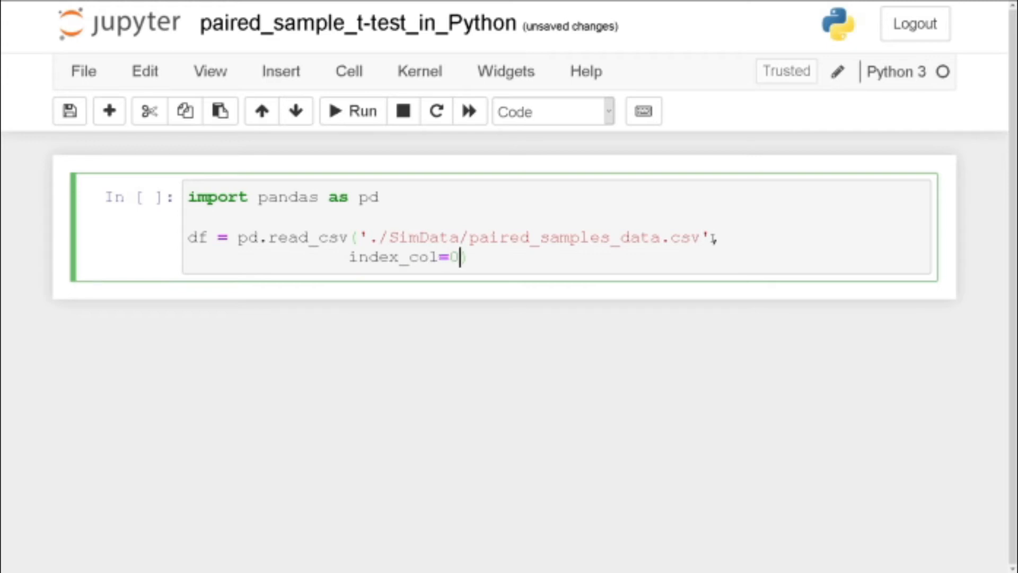
type(")")
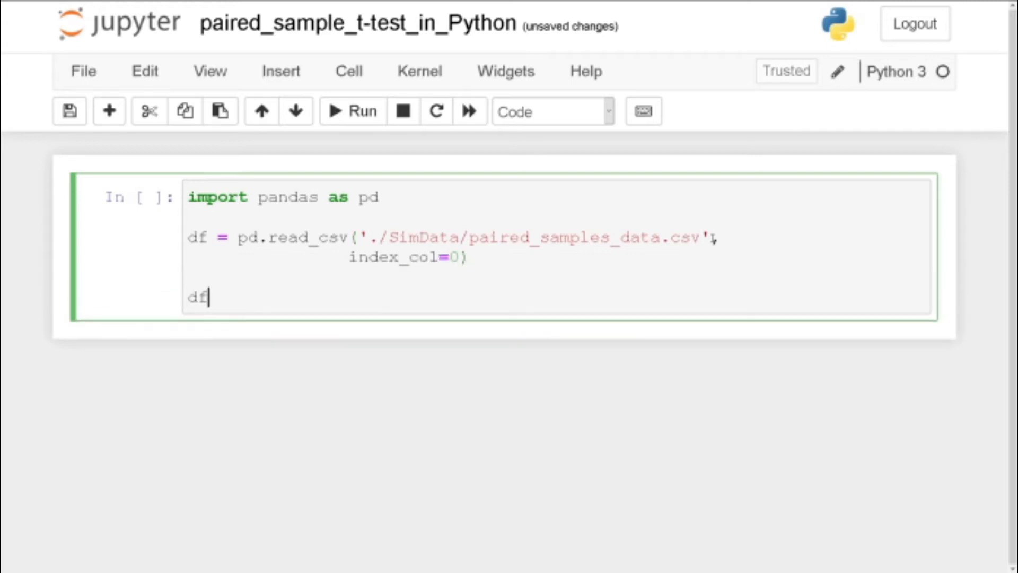
type(".head()")
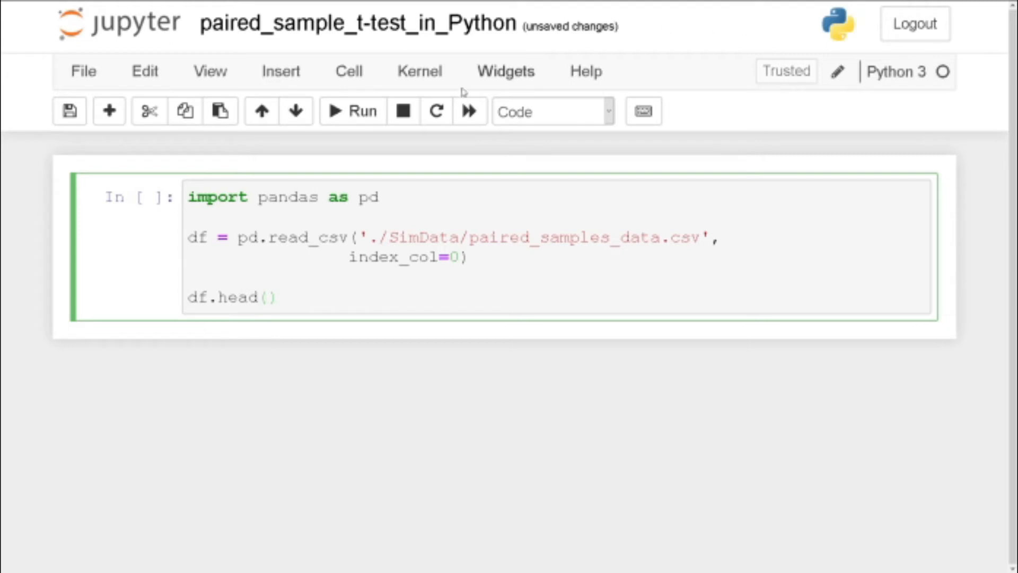
left_click(352, 111)
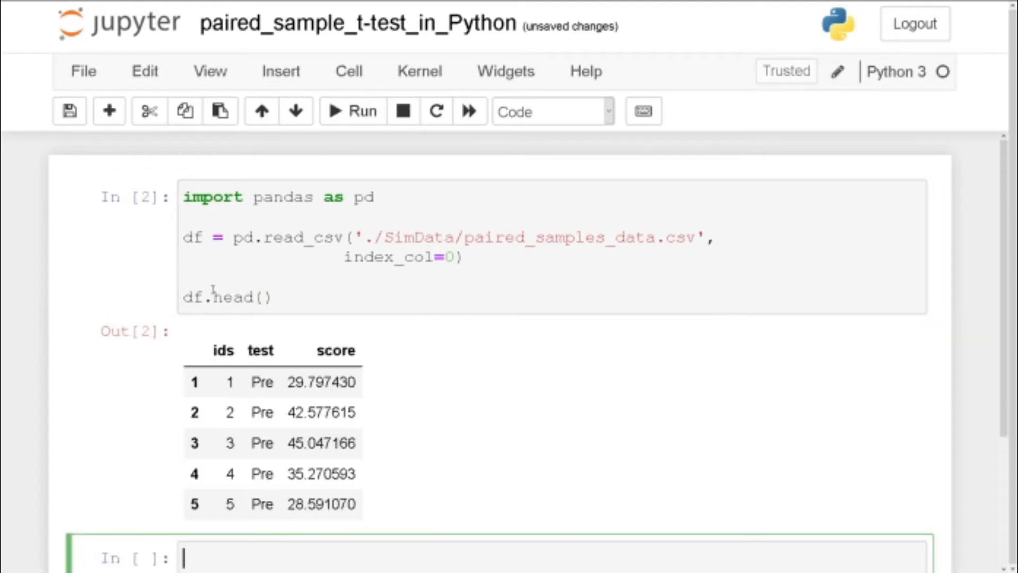
mouse_move(388, 360)
type("tail")
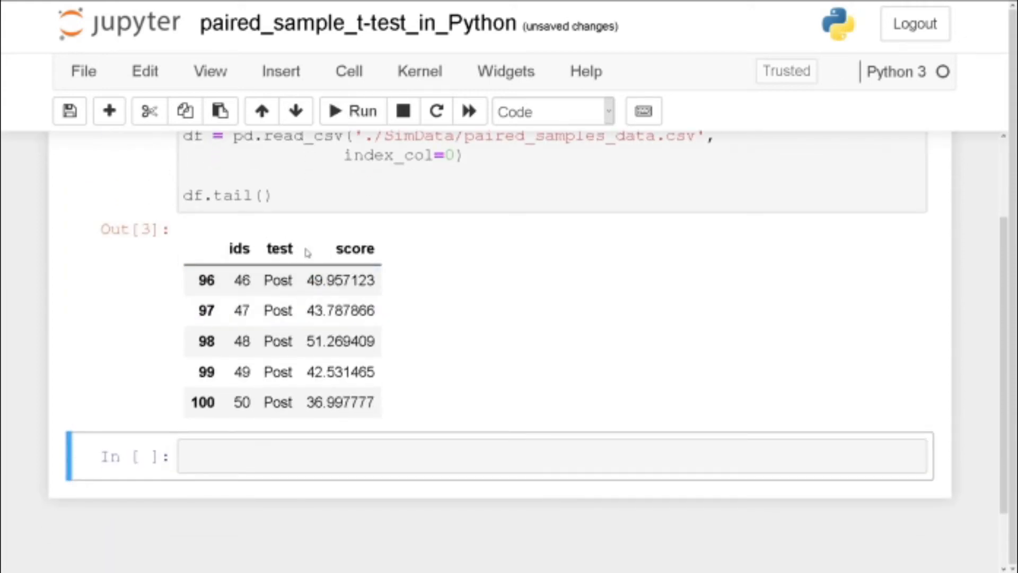
- Scroll through the notebook to review the df.tail() output of the last five rows
scroll("up", 3)
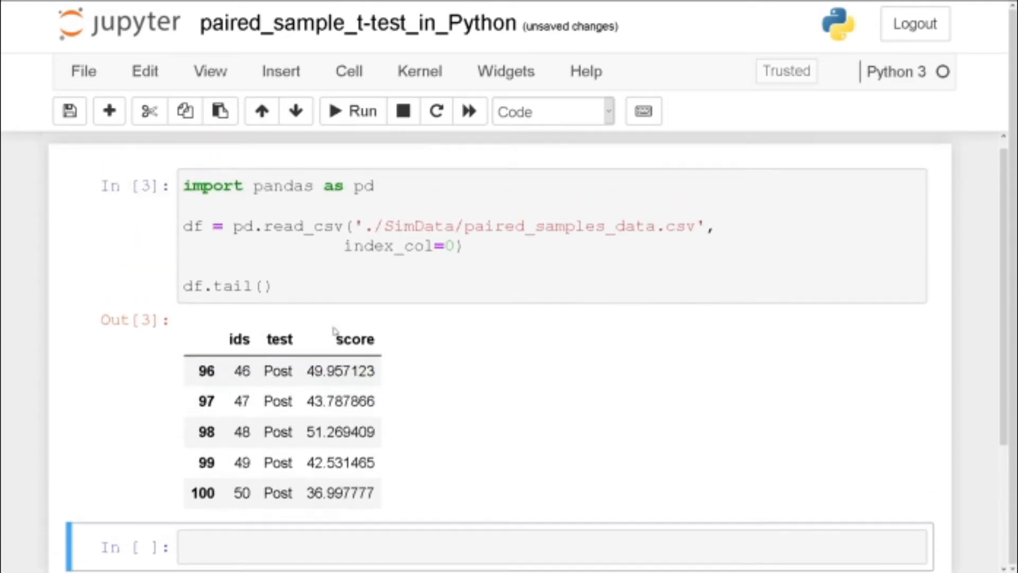
scroll("down", 3)
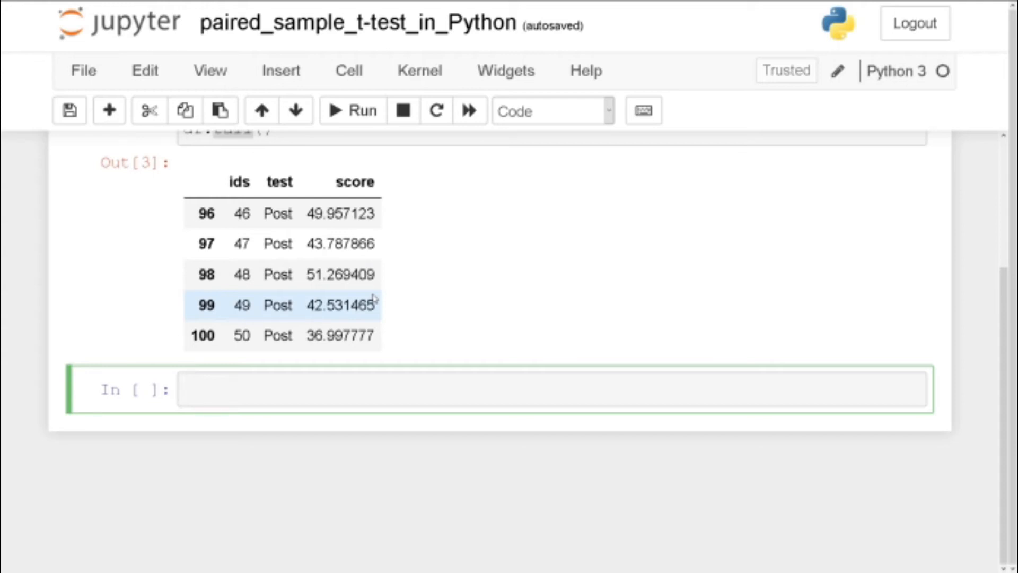
- Write 'from scipy.stats import ttest_rel' and help(ttest_rel) in a new cell
type("f")
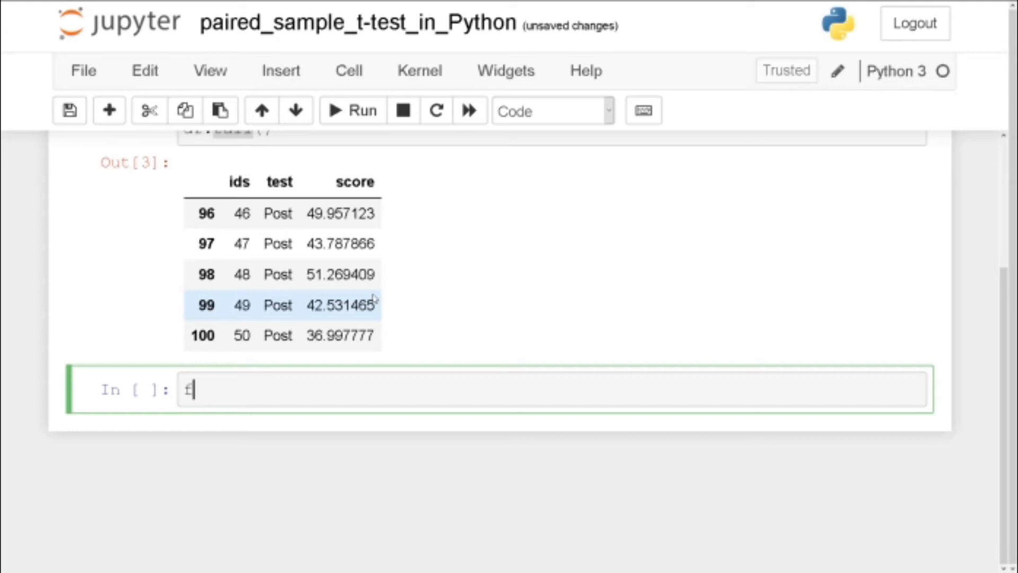
type("rom")
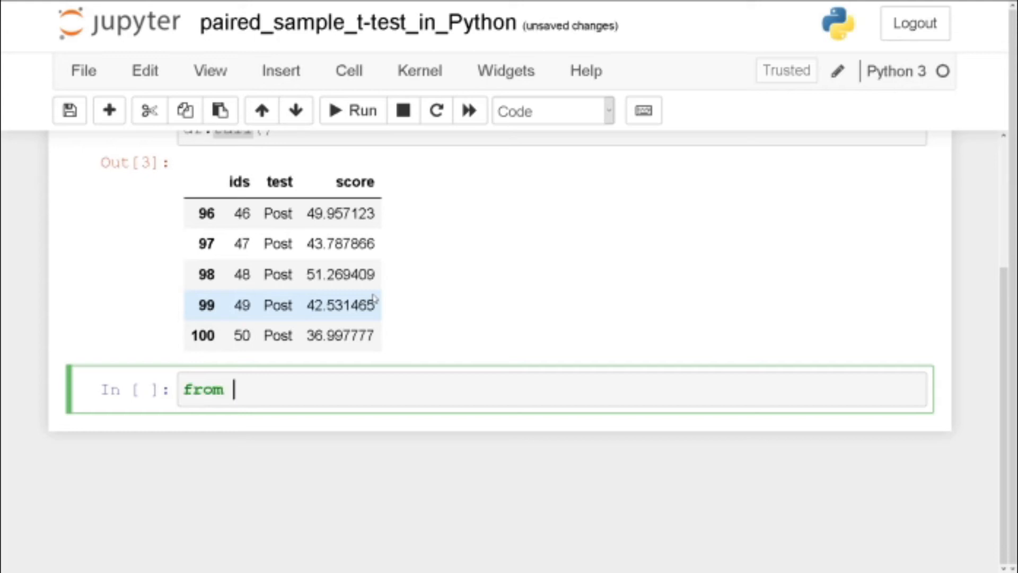
type("scipy.stats")
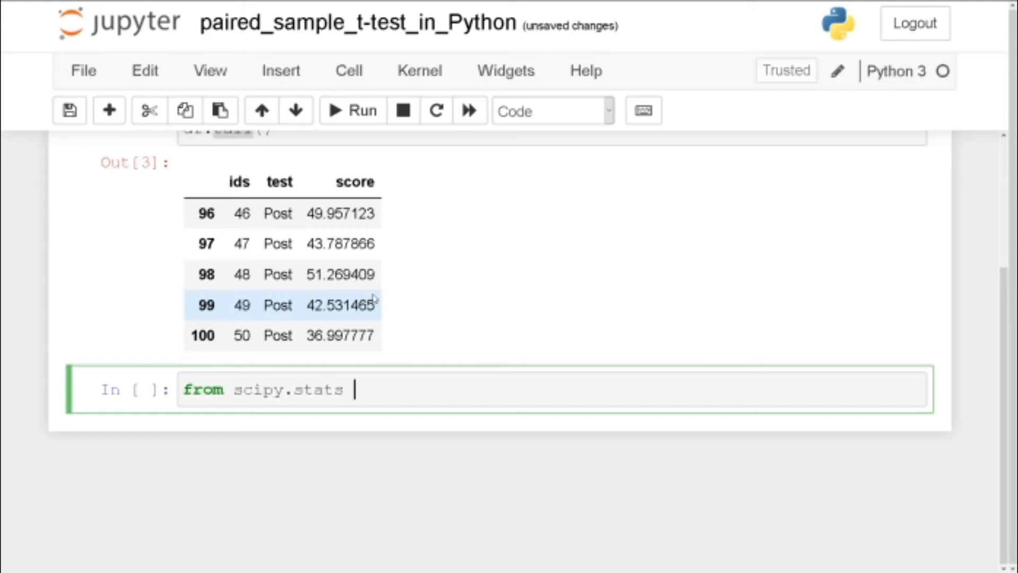
type("import ttest_rel")
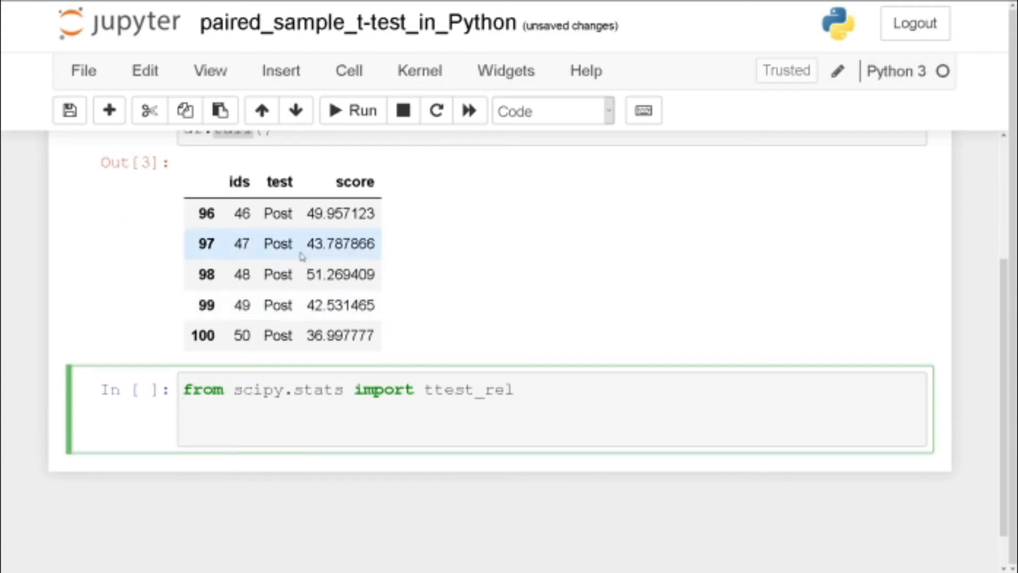
type("hel")
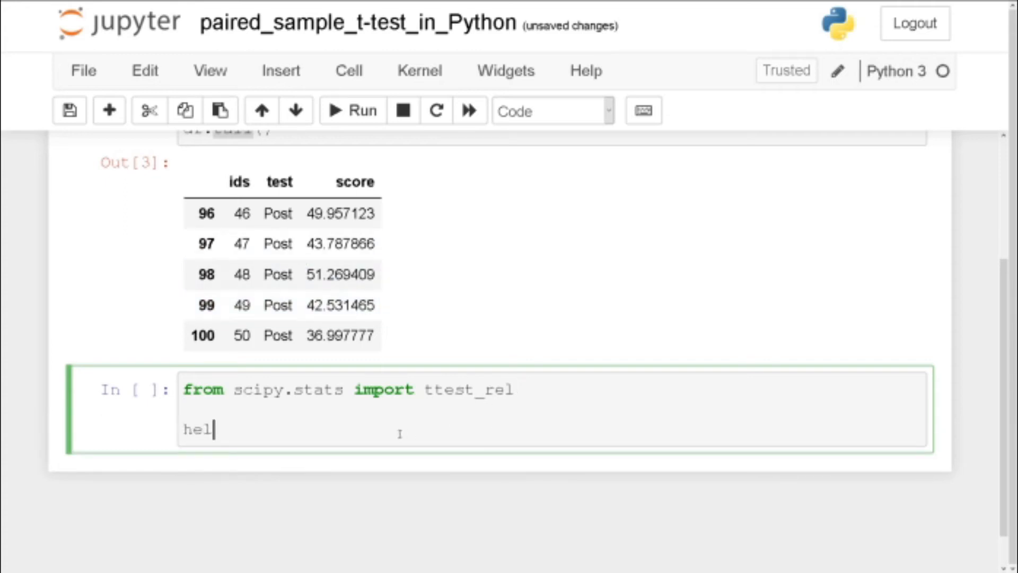
type("p(ttt")
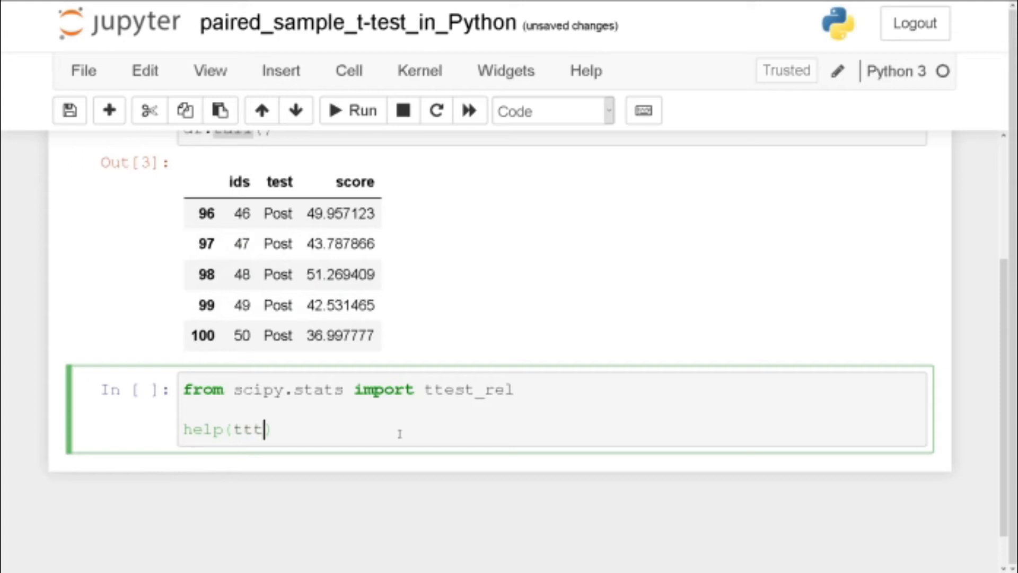
type("est_rel")
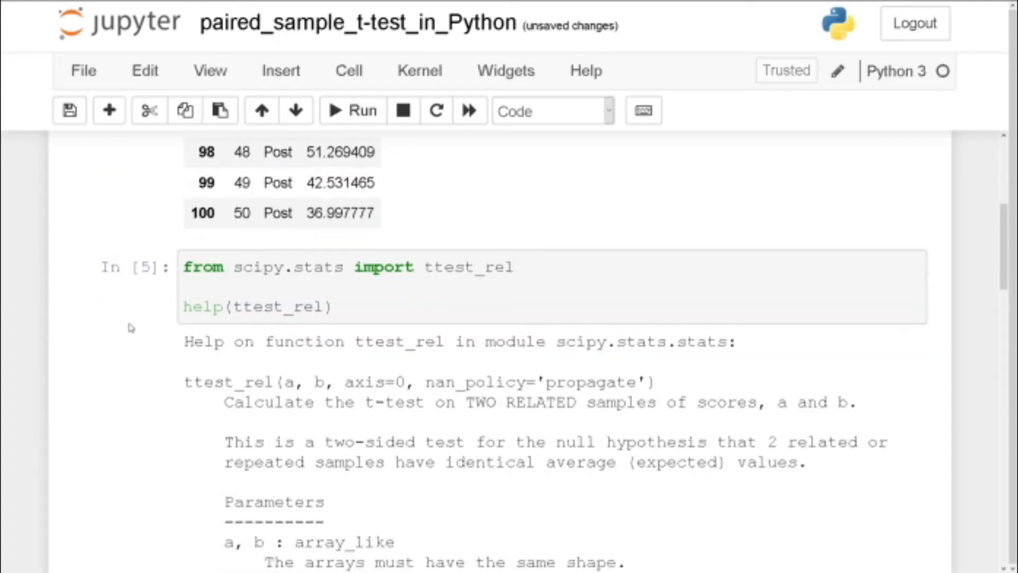
scroll("down", 3)
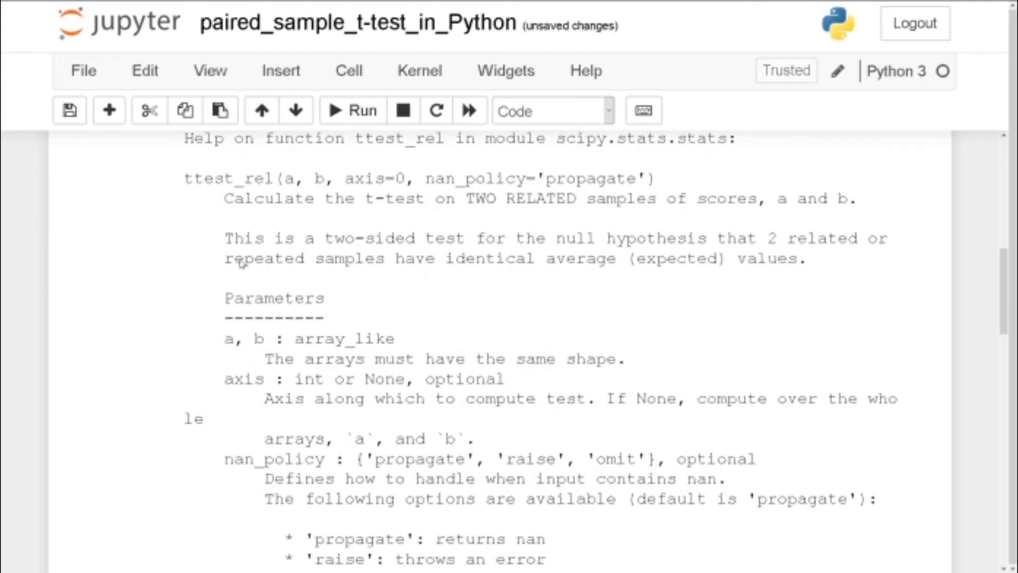
scroll("down", 3)
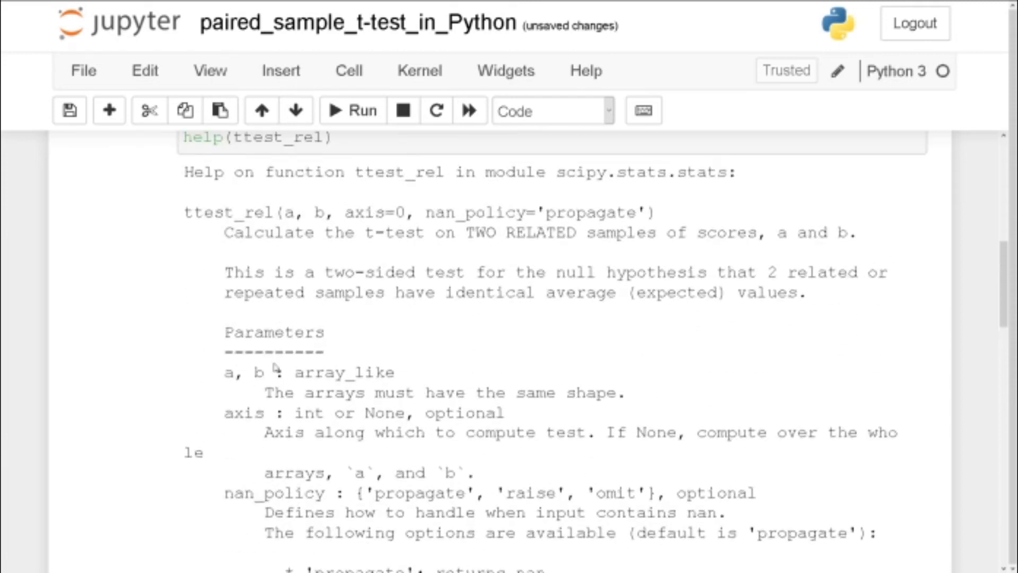
scroll("up", 3)
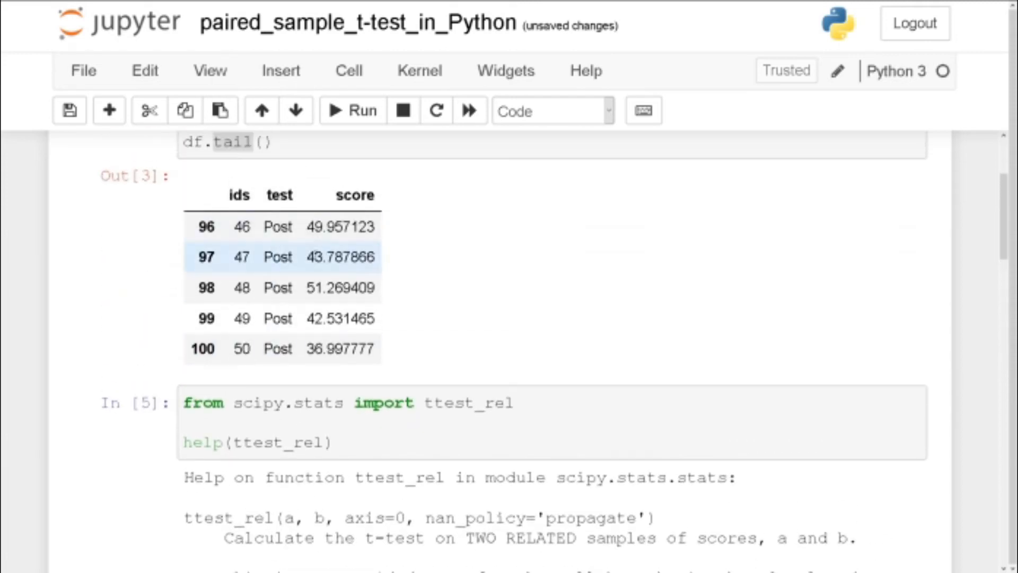
scroll("down", 3)
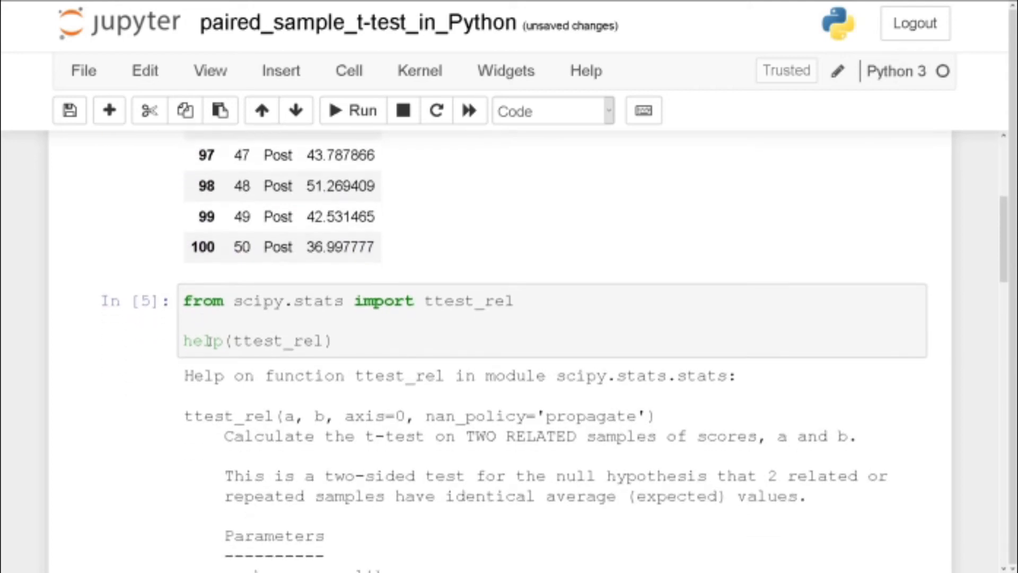
scroll("down", 3)
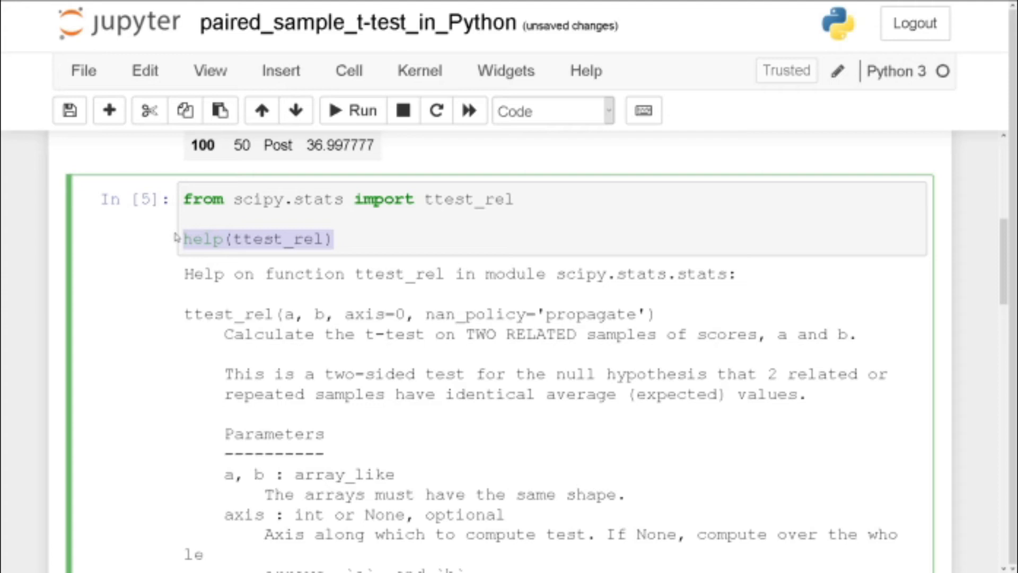
- Define a as df.query('test == "Post"')['score'] for the Post scores
type("a =")
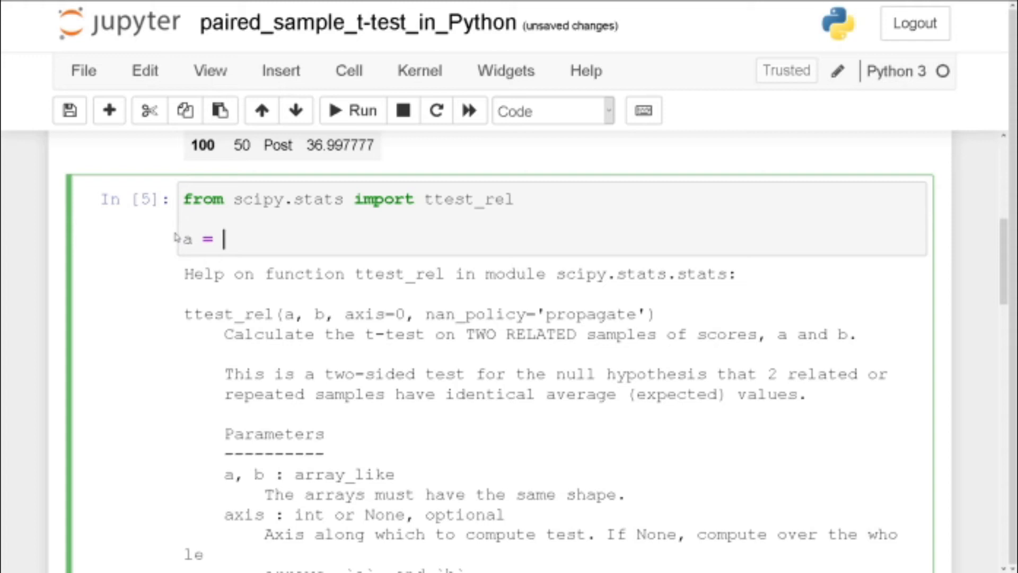
scroll("up", 3)
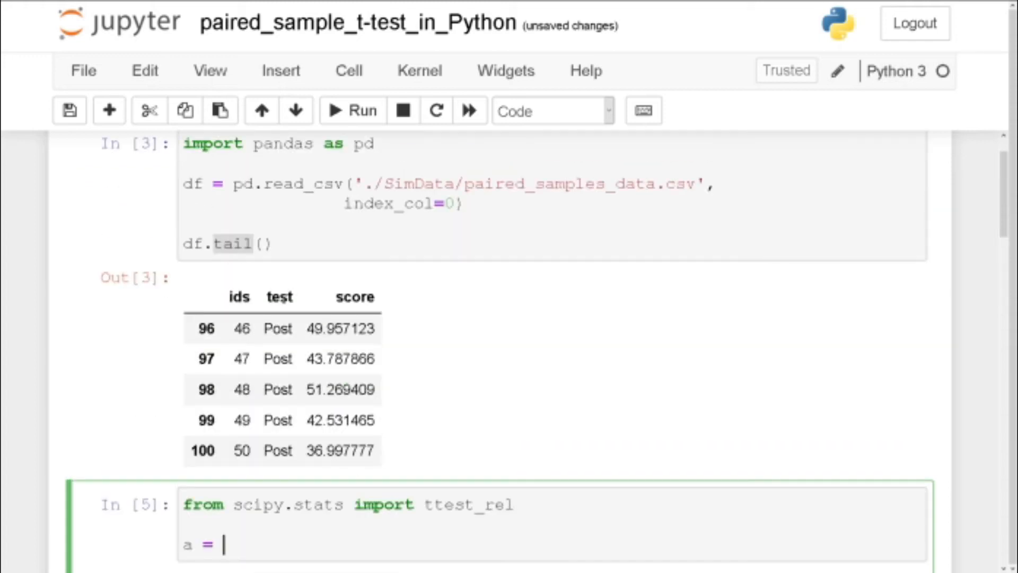
scroll("down", 3)
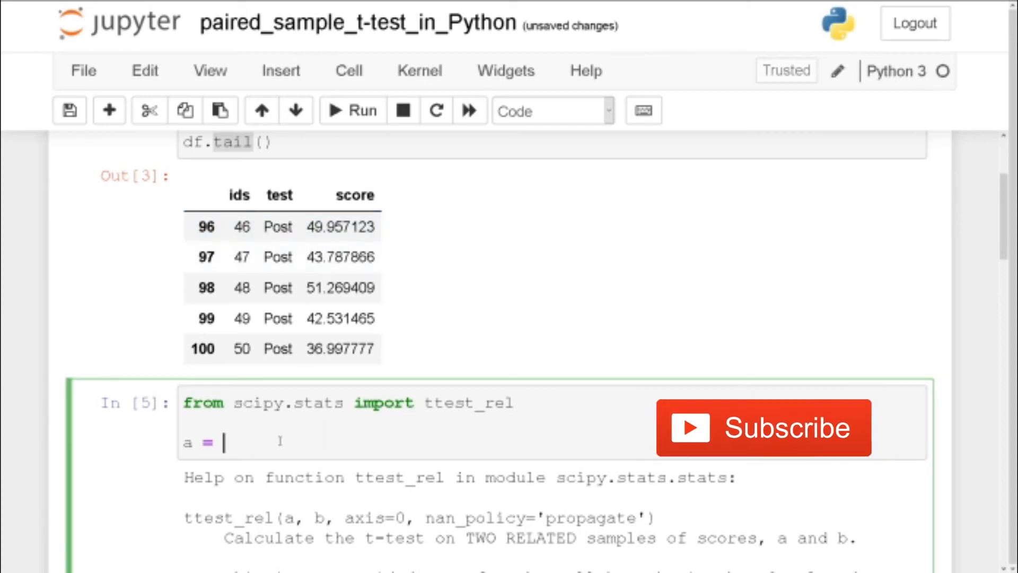
type("df.query('")
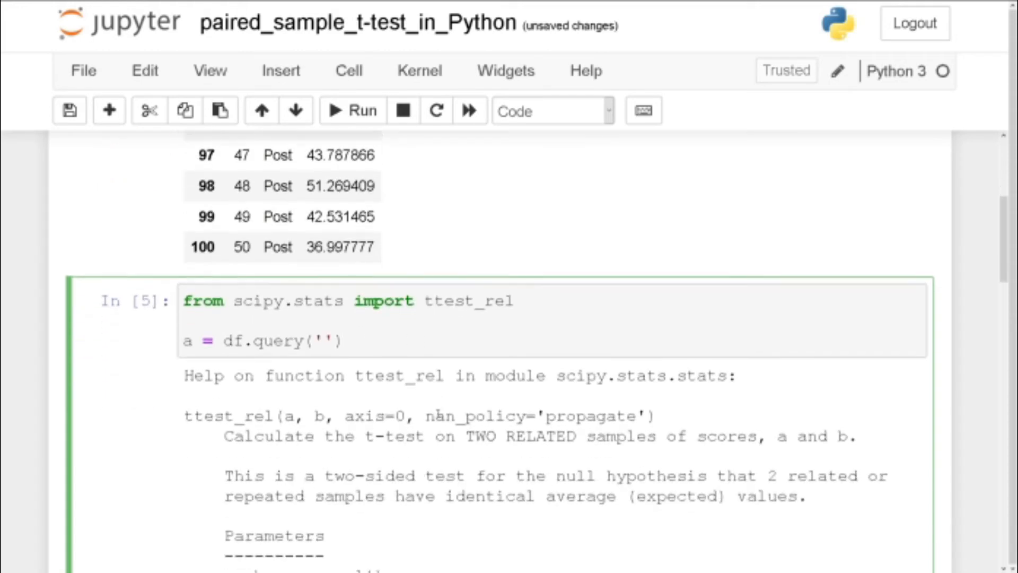
type("test")
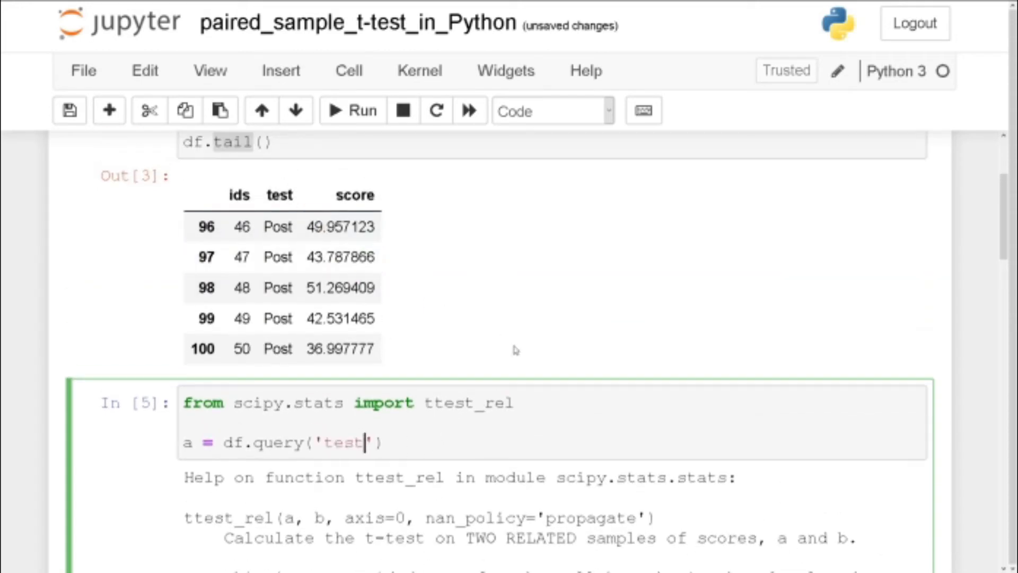
type("==")
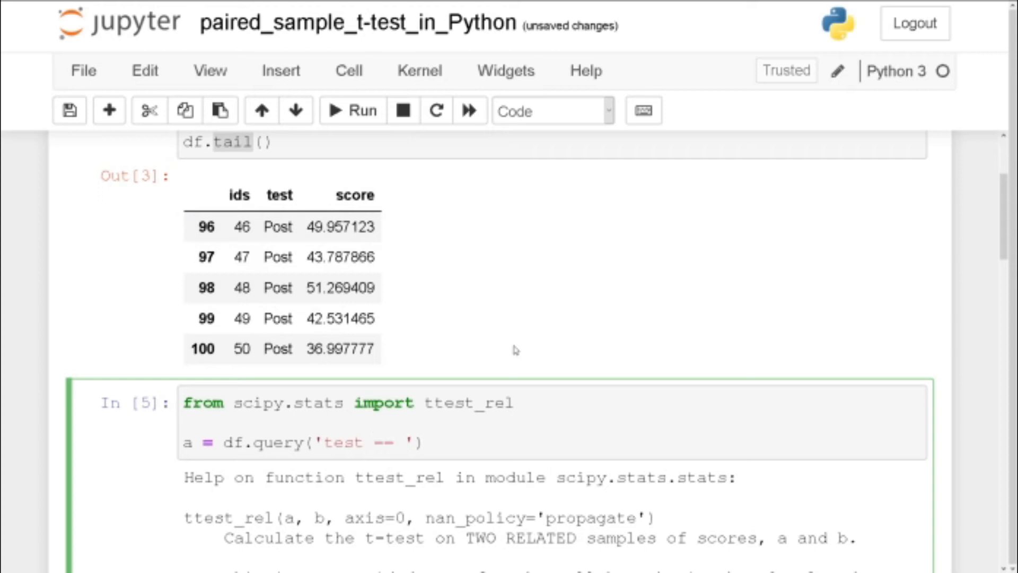
type("\"Post\"")
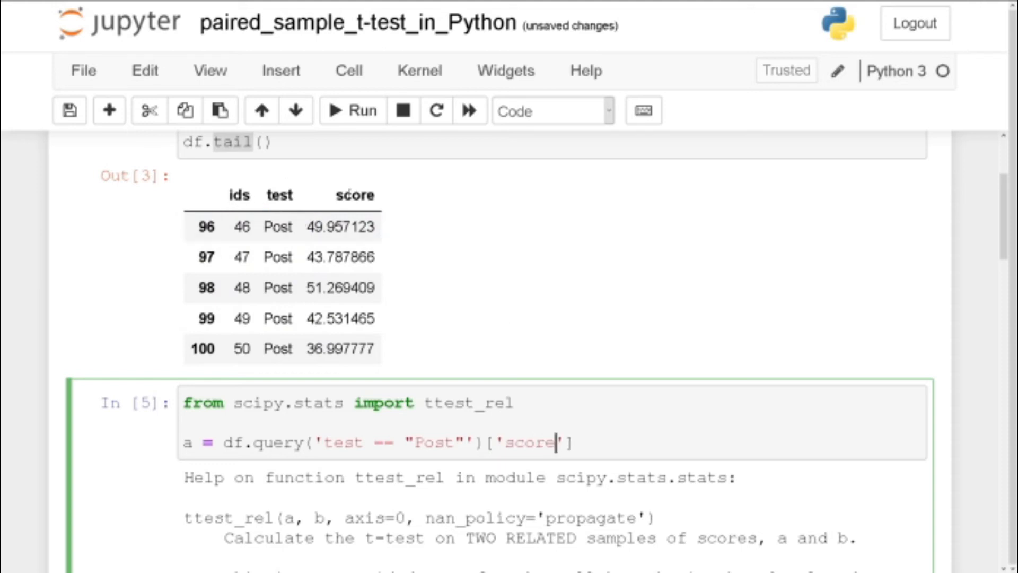
scroll("down", 3)
type("b =")
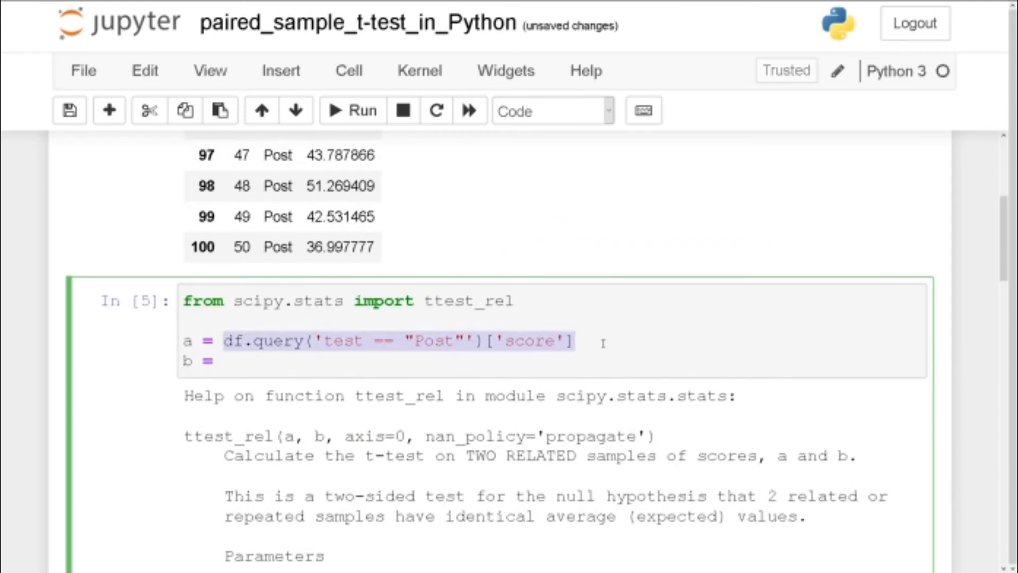
- Define b as the Pre scores via the same query and call ttest_rel(a, b)
type("df.query('test == \"Post\"')['score']")
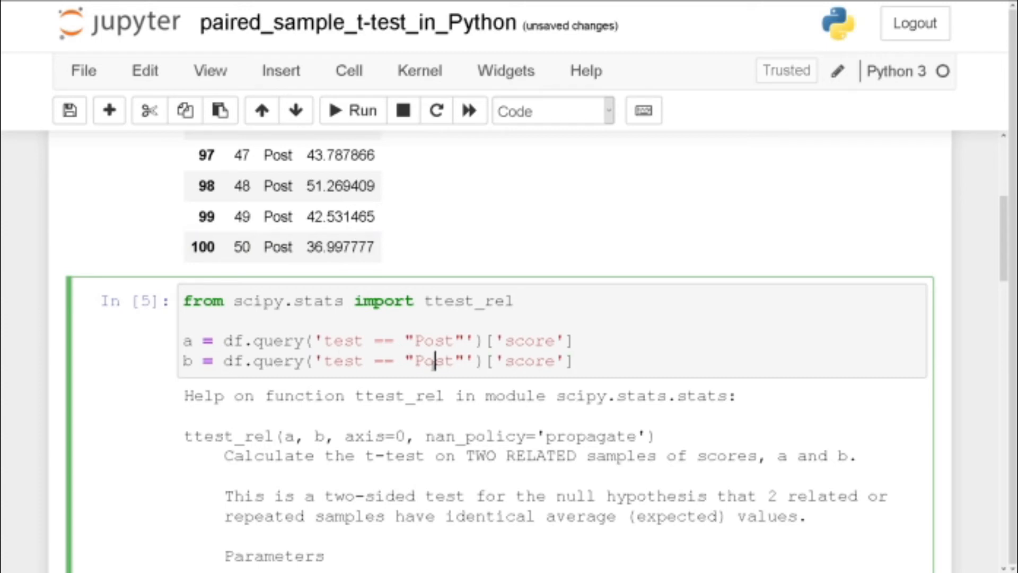
type("Pre")
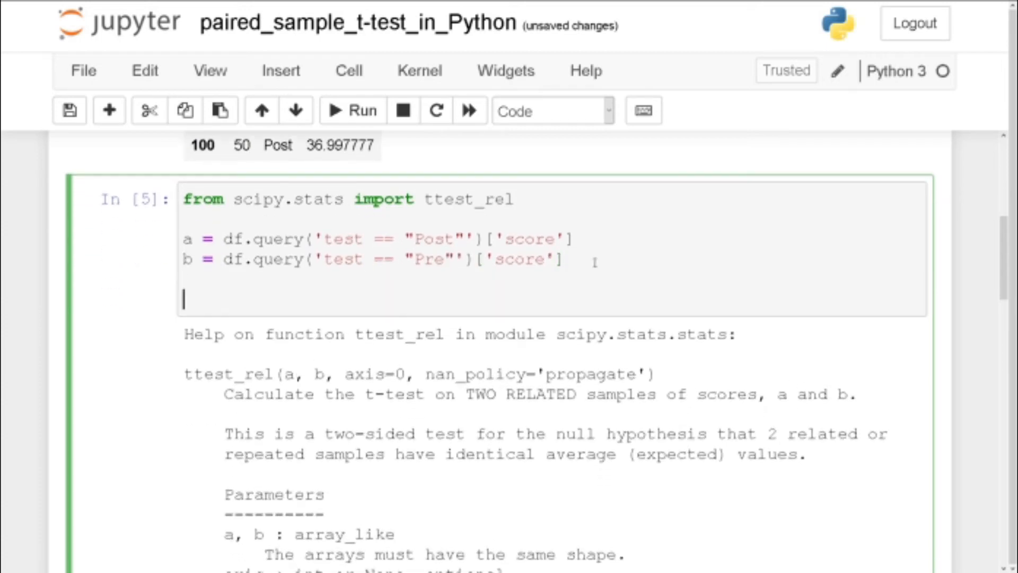
type("ttest_")
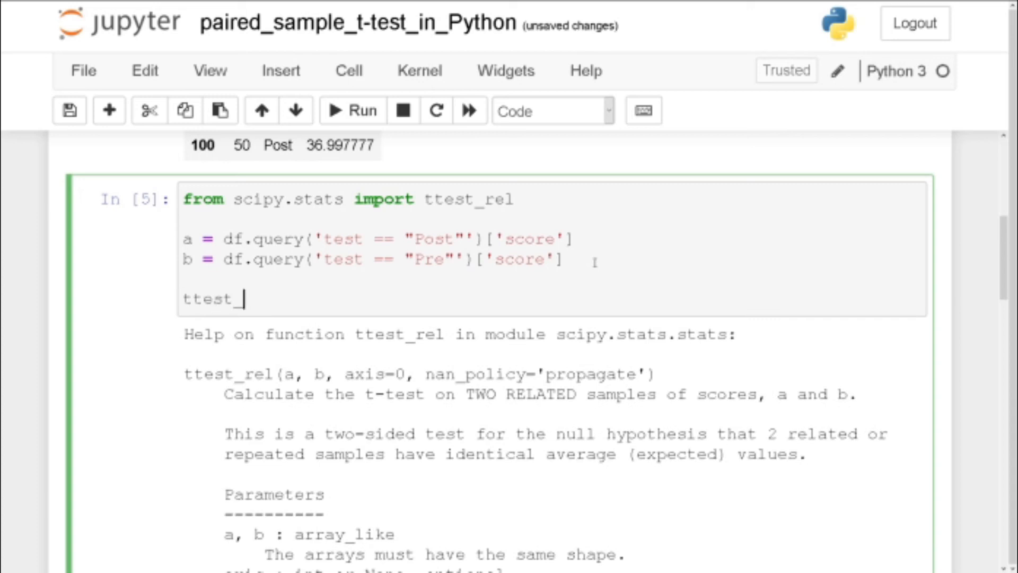
type("rel()")
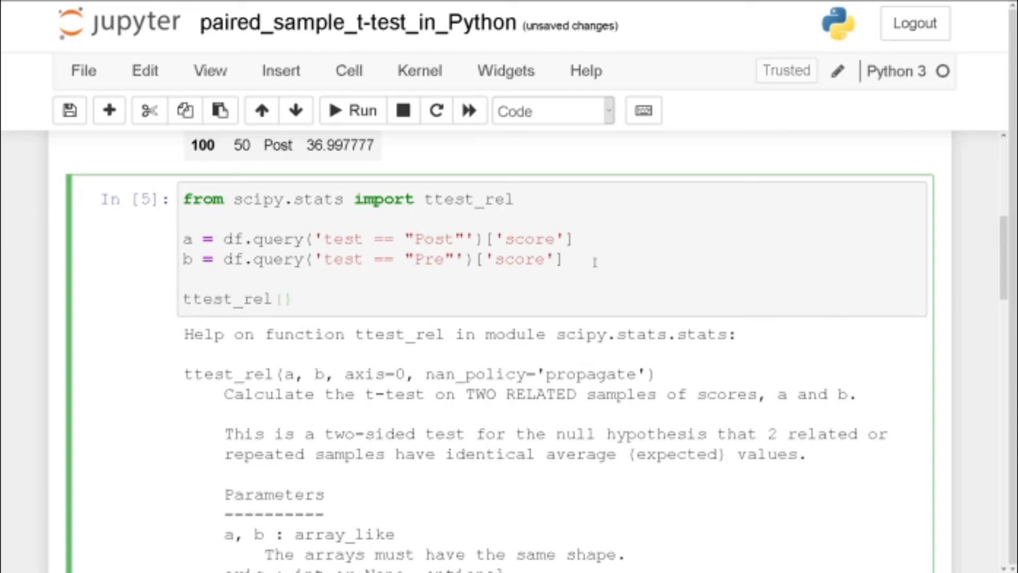
type("a, b")
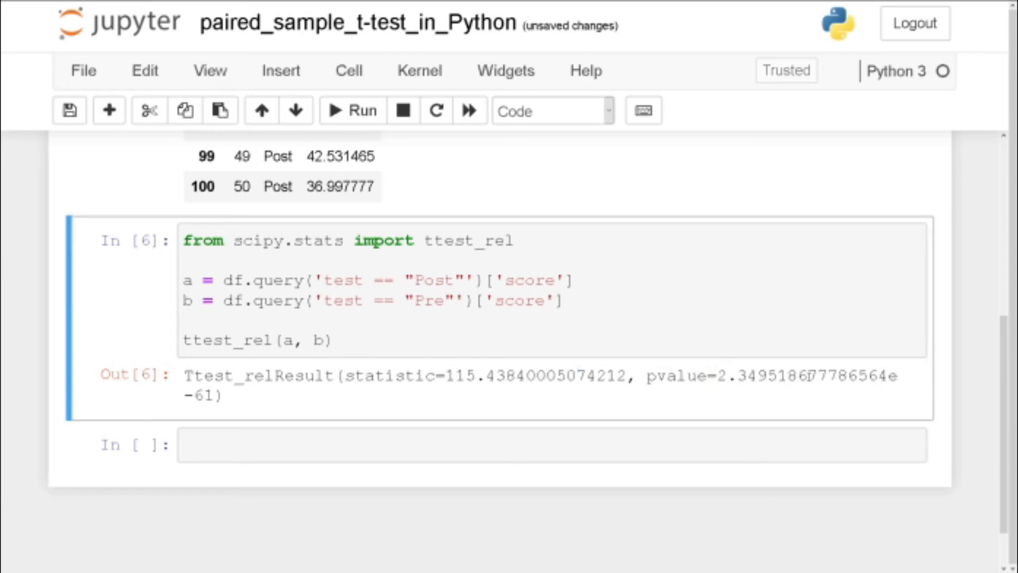
mouse_move(247, 400)
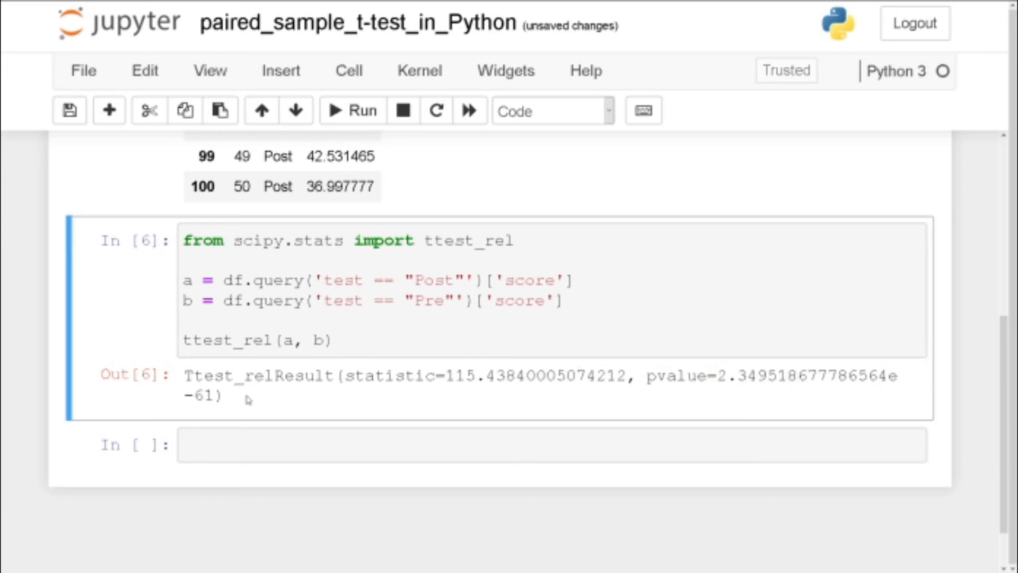
mouse_move(318, 415)
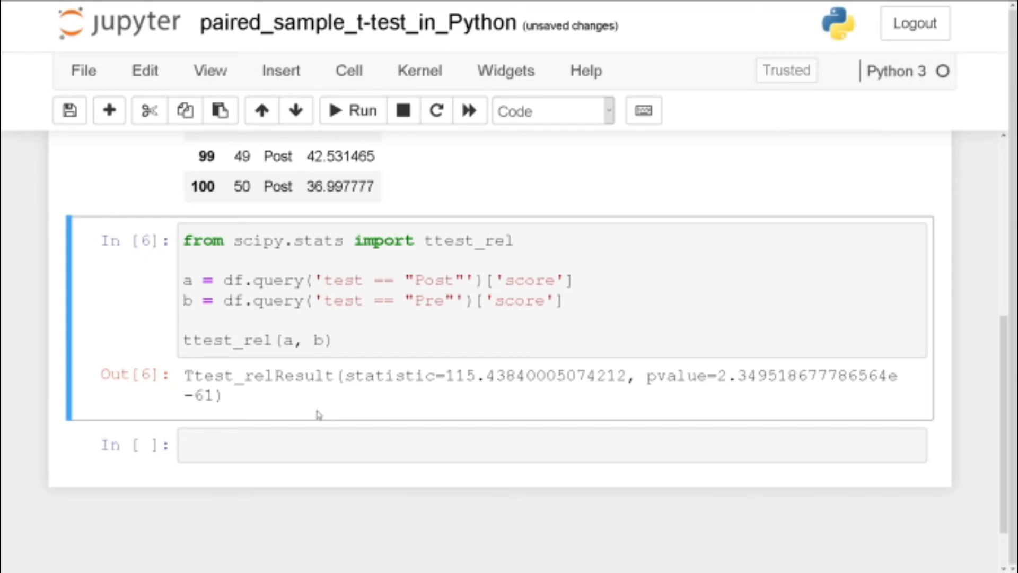
- Move into the new empty cell below the ttest_rel result
left_click(429, 446)
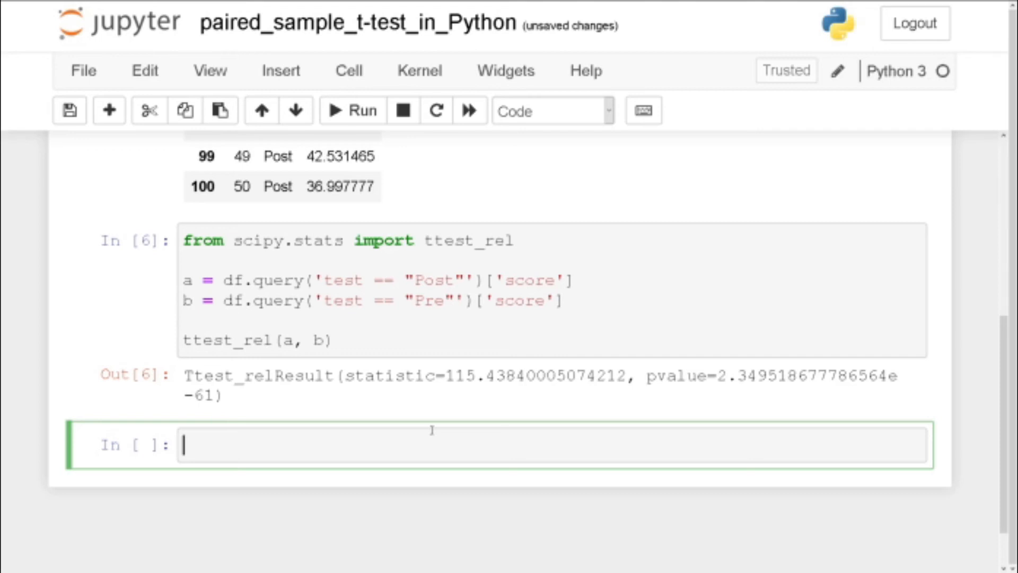
- Write 'import pingouin as pt' as the first line of the new cell
type("import")
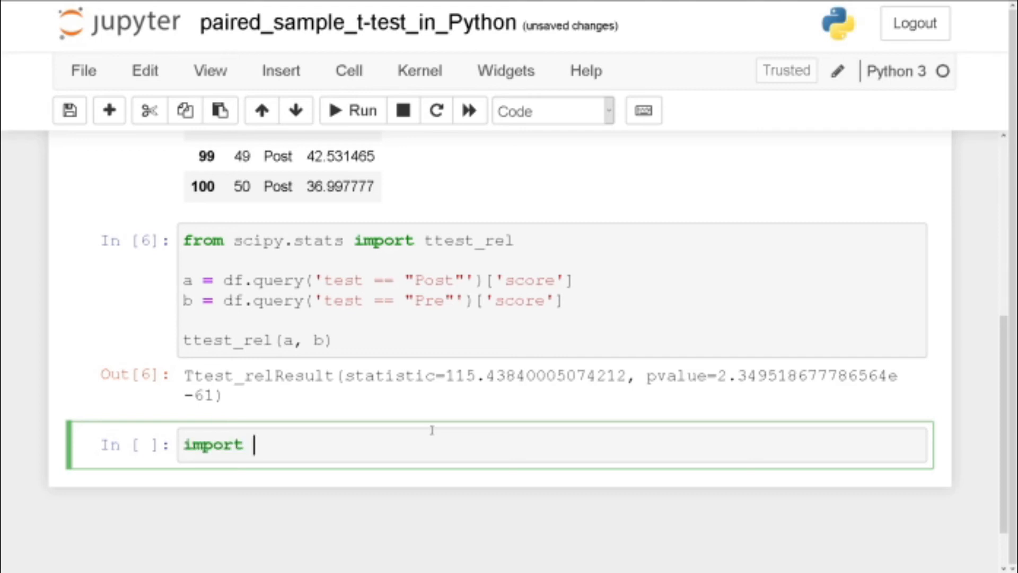
type("pingo")
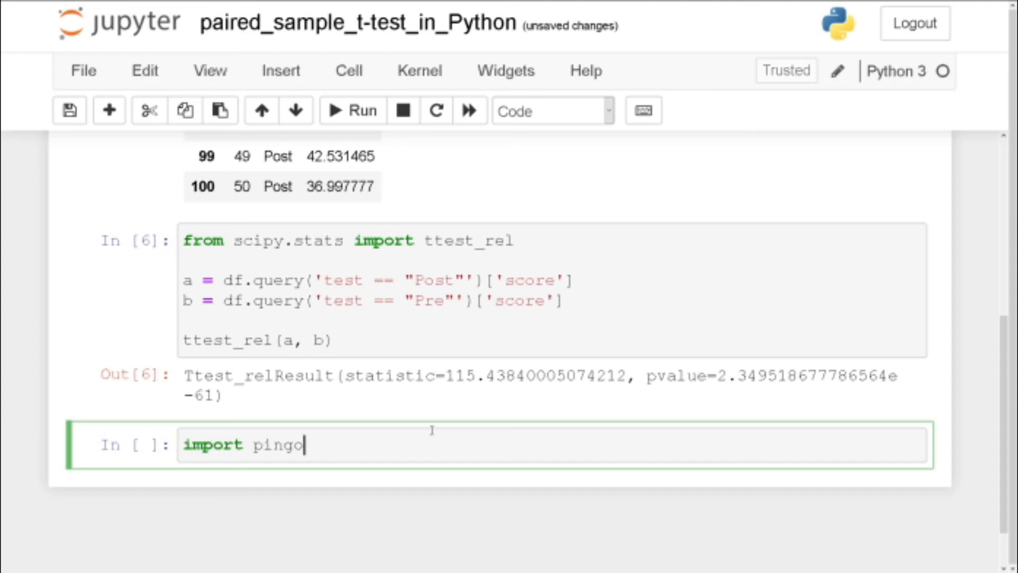
type("uin as pt")
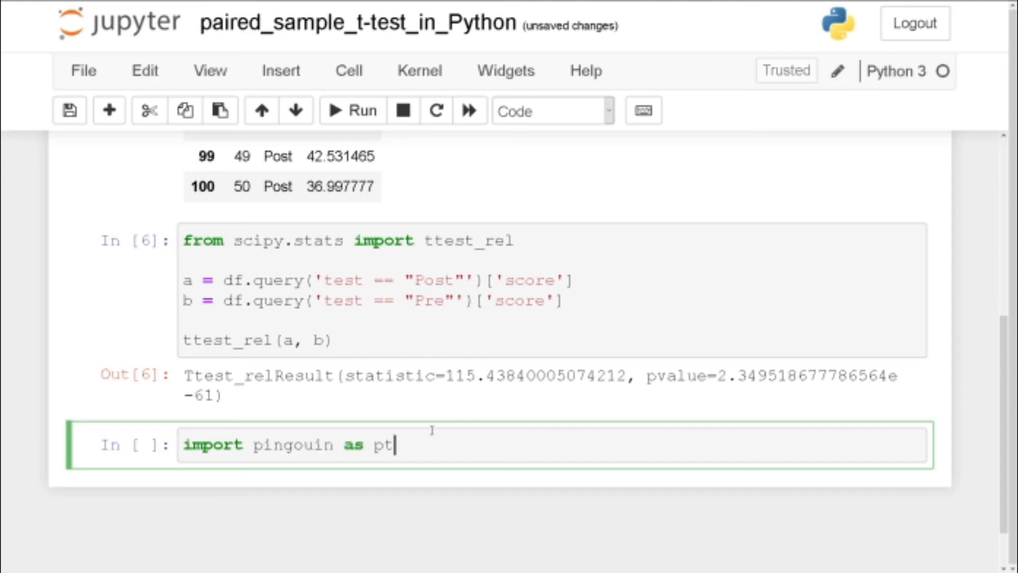
key("Return")
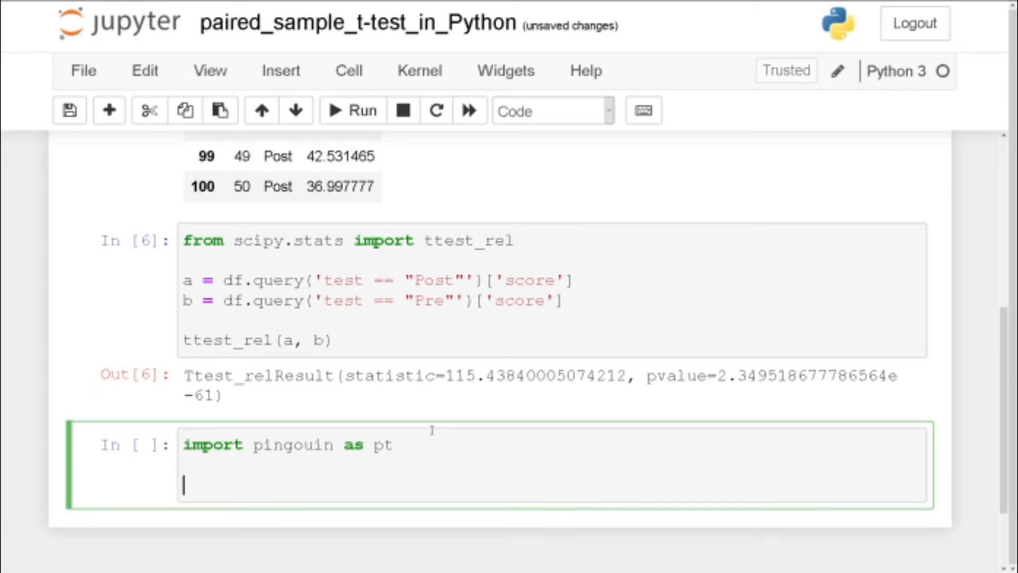
- Add the call pt.ttest(a, b, paired=True) below the import
type("p")
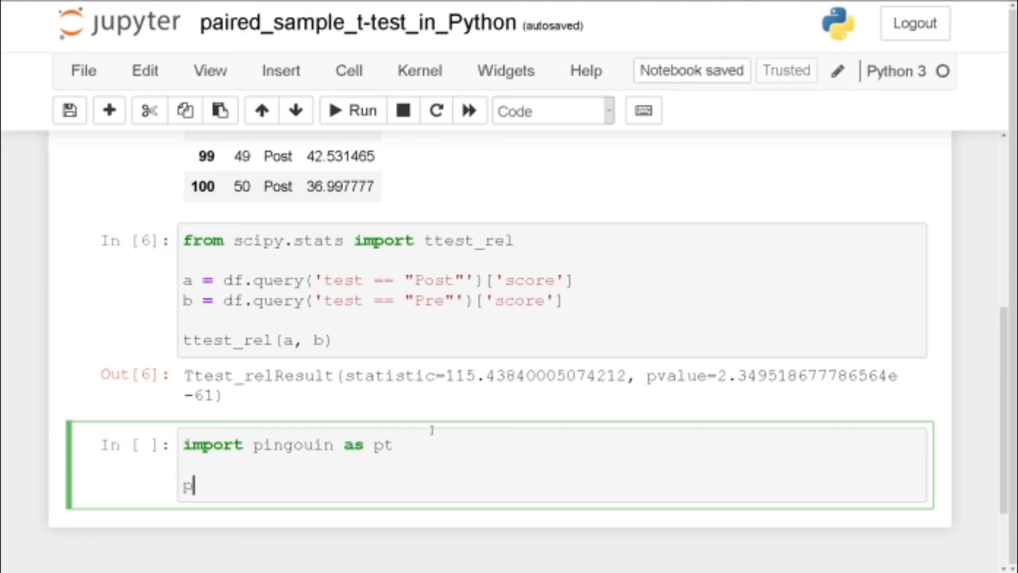
type("t.ttest")
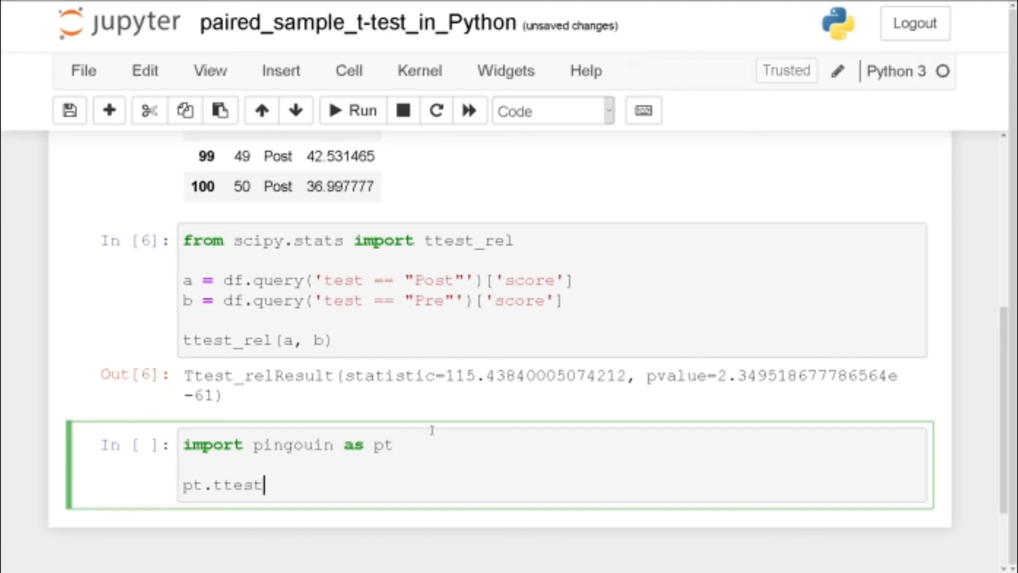
type("(a")
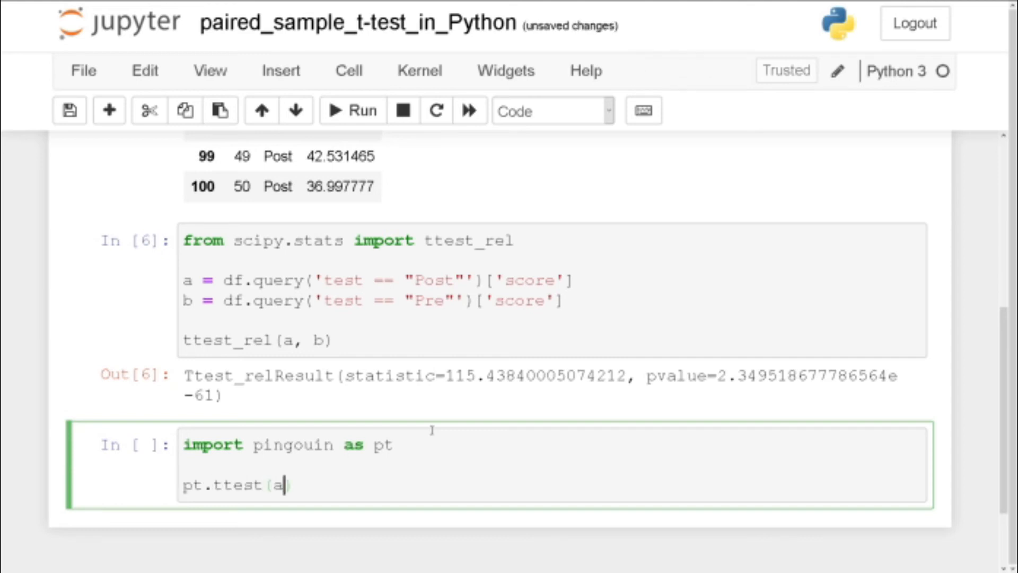
type(", b,")
type("paire")
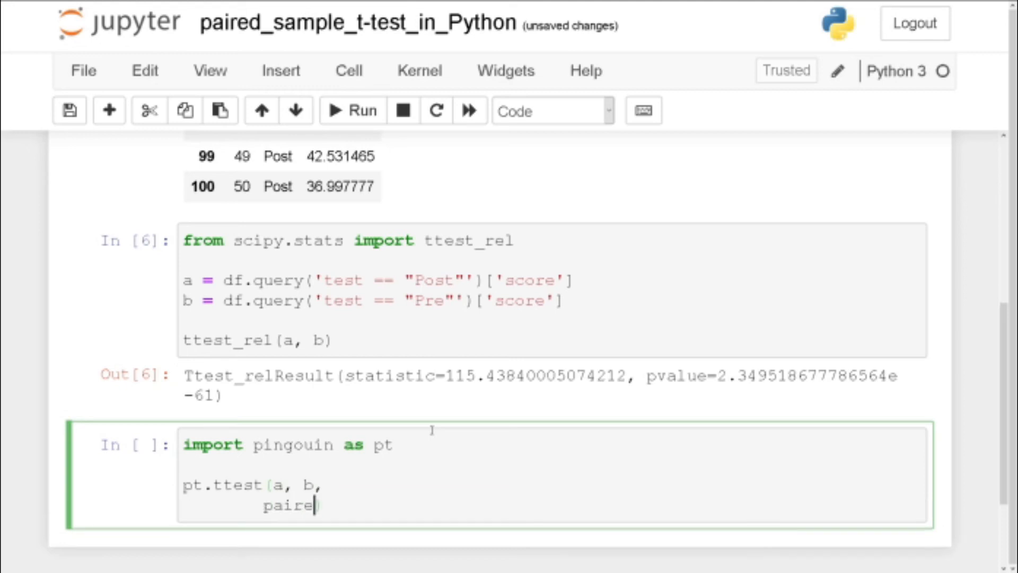
type("d=True")
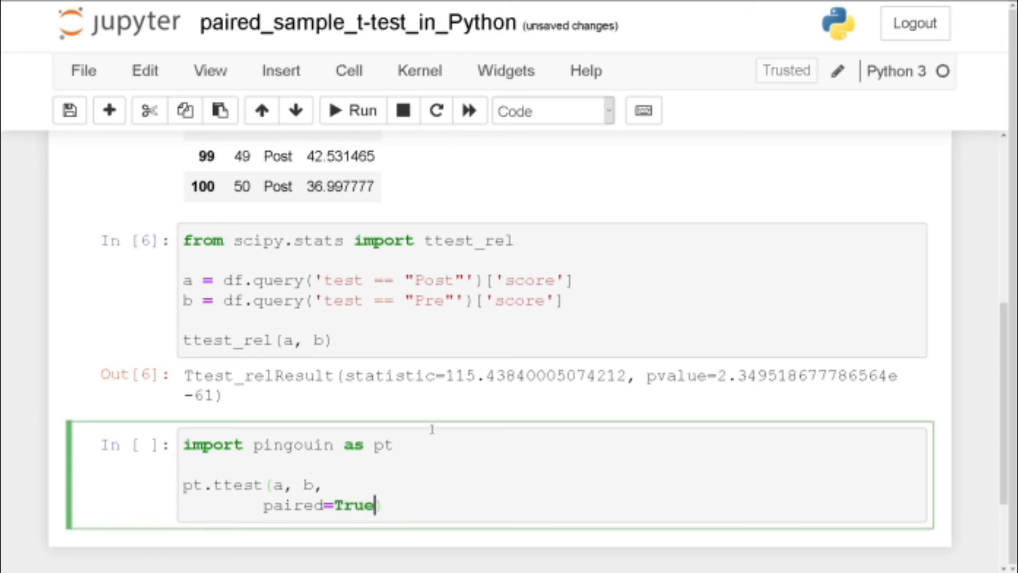
mouse_move(327, 221)
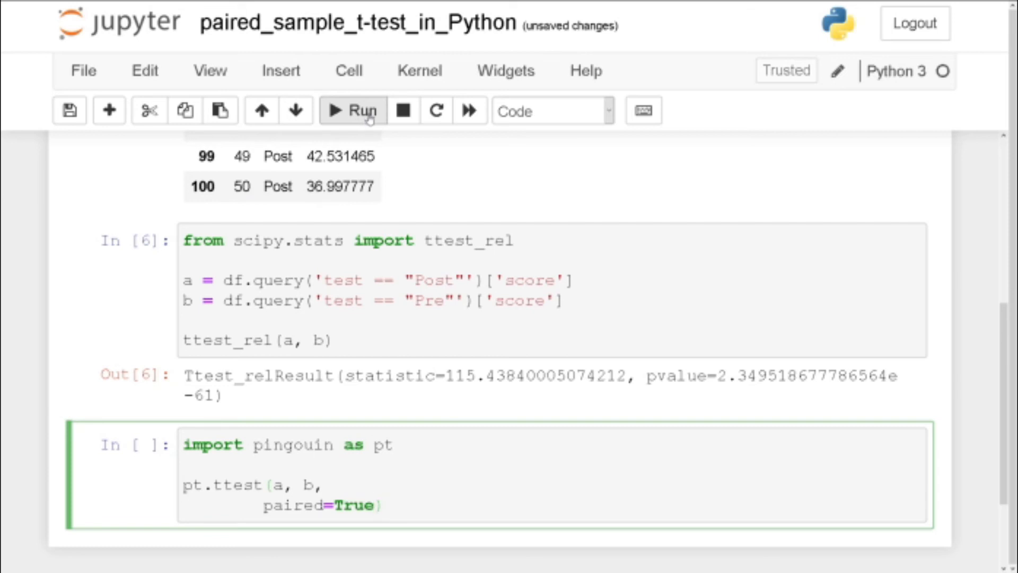
- Run the pingouin cell and highlight dof 49 and other values in the result table
left_click(352, 111)
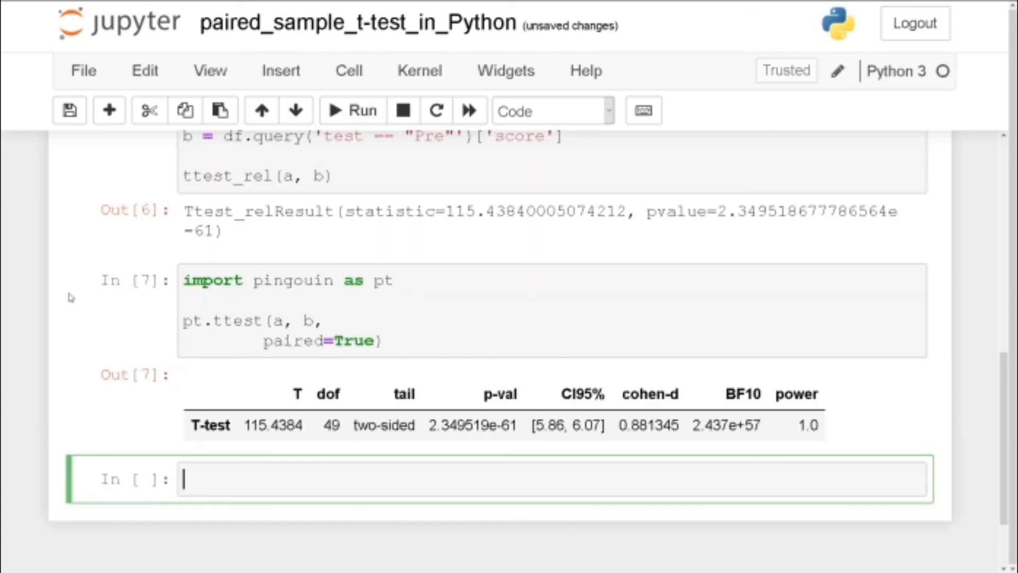
scroll("down", 3)
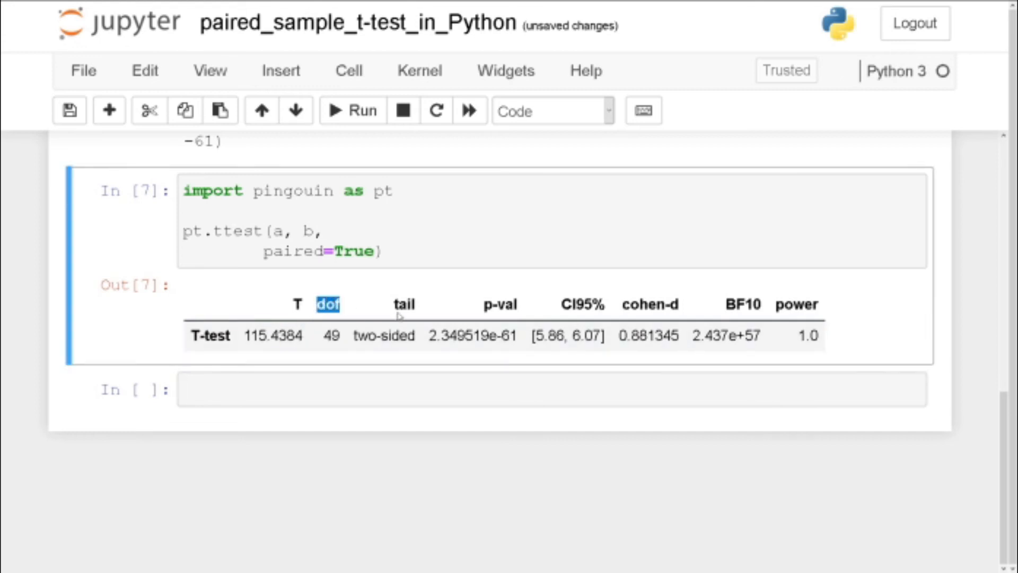
double_click(384, 336)
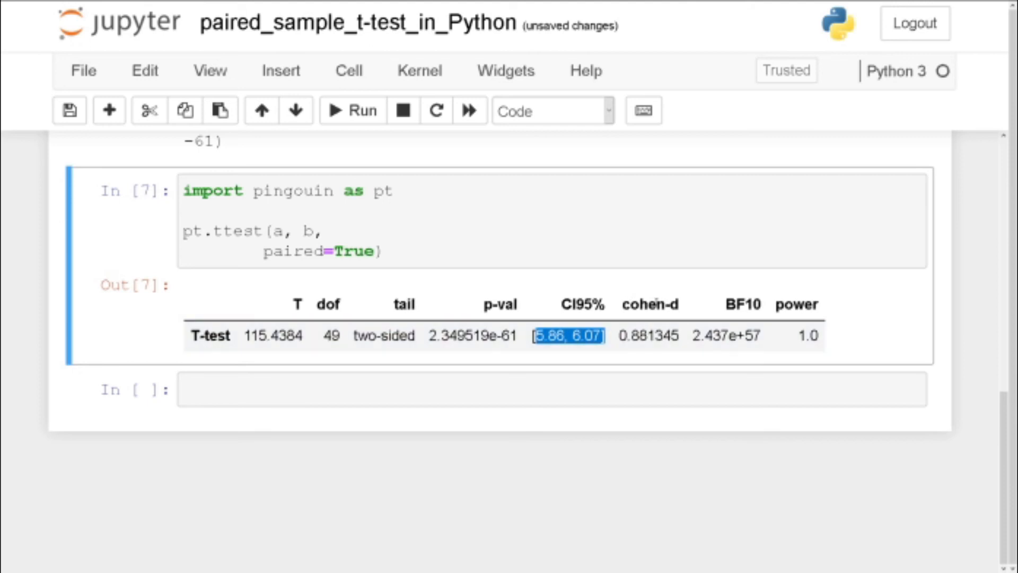
left_click(734, 304)
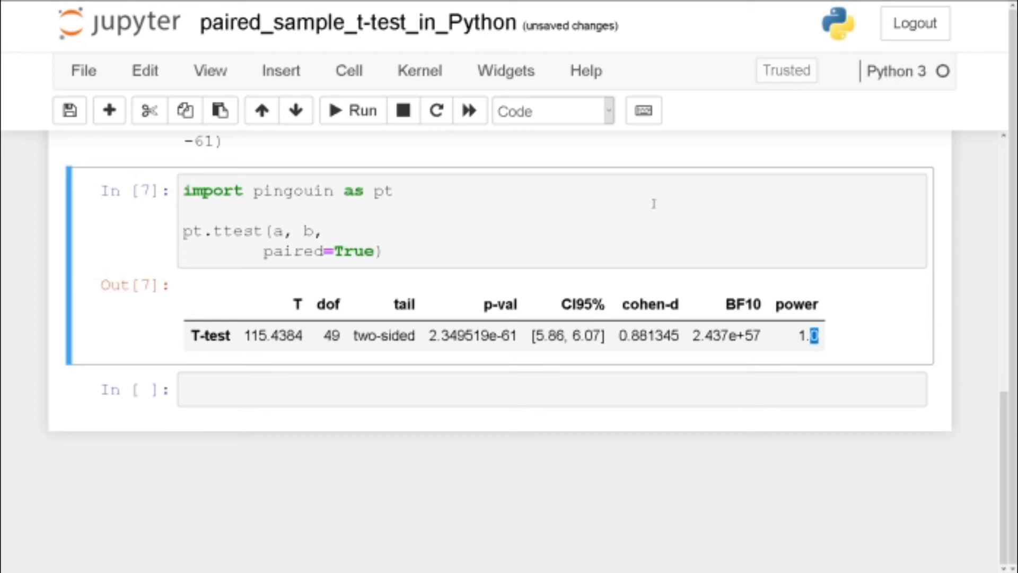
scroll("up", 3)
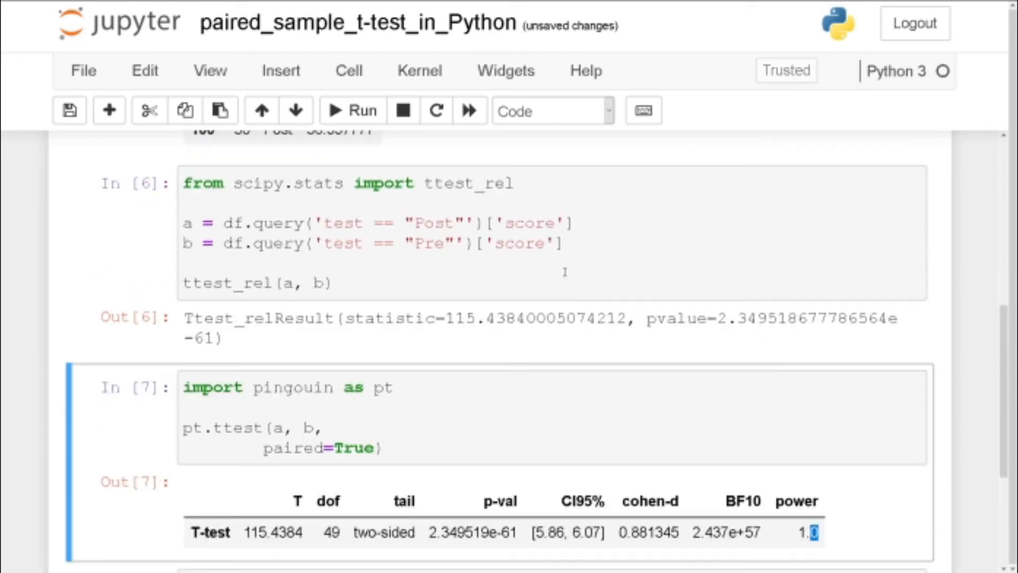
scroll("down", 3)
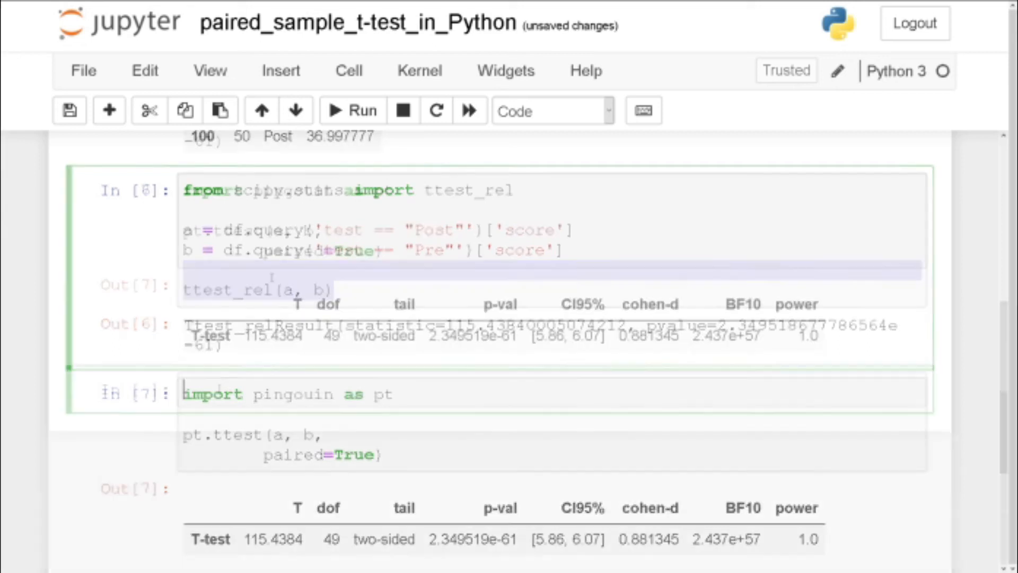
- Import numpy as np and set m1 = a.mean() and m2 = b.mean()
scroll("down", 3)
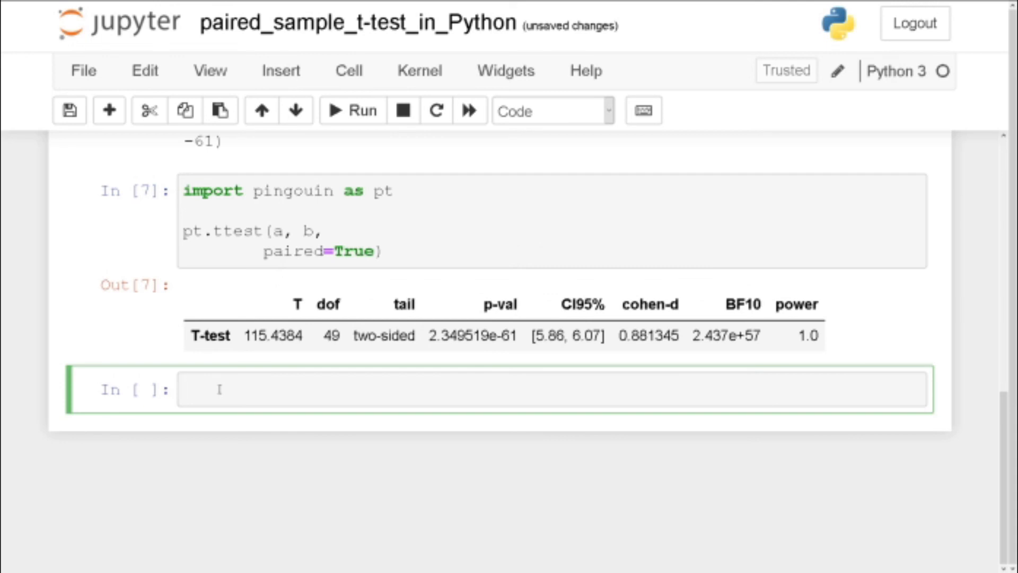
type("import nump")
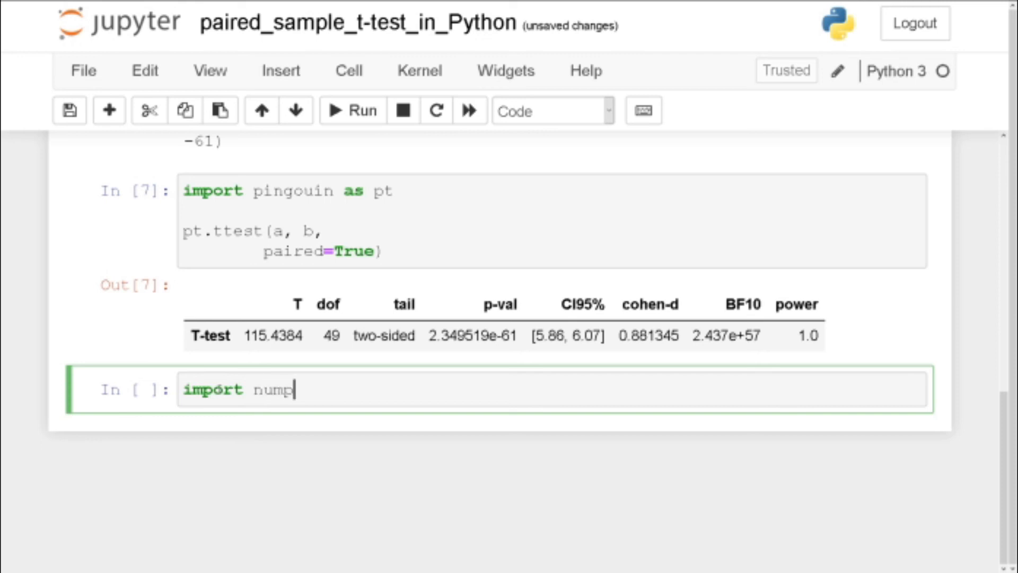
type("y as np")
type("m1 ")
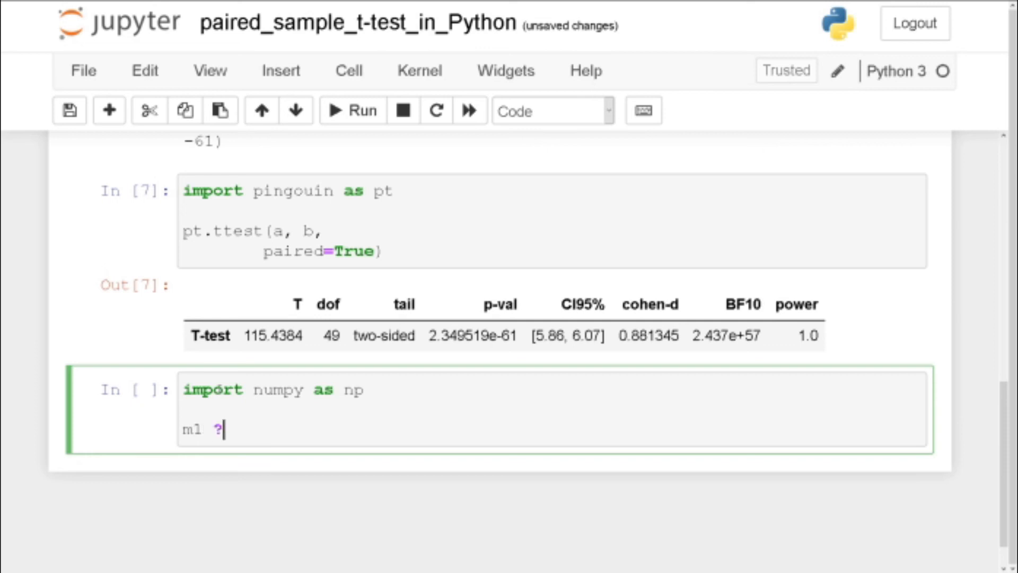
type("= a.mea")
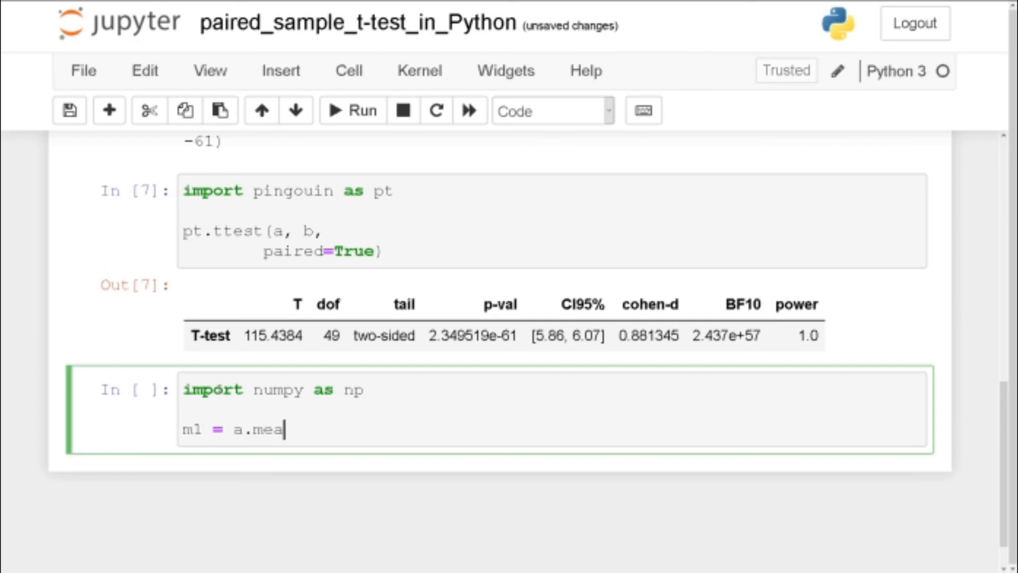
type("n()")
type("m2 =")
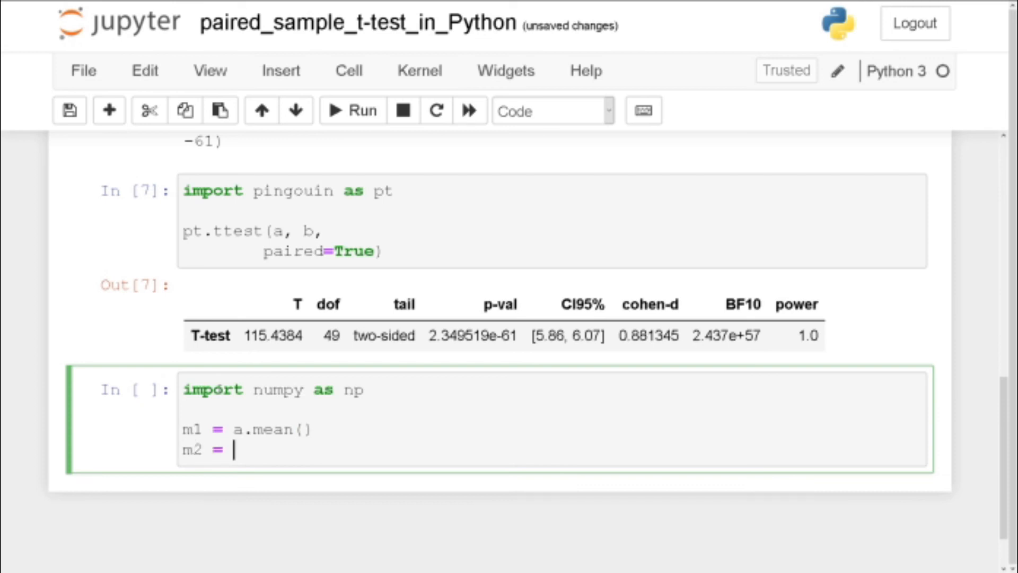
type("b.mean(")
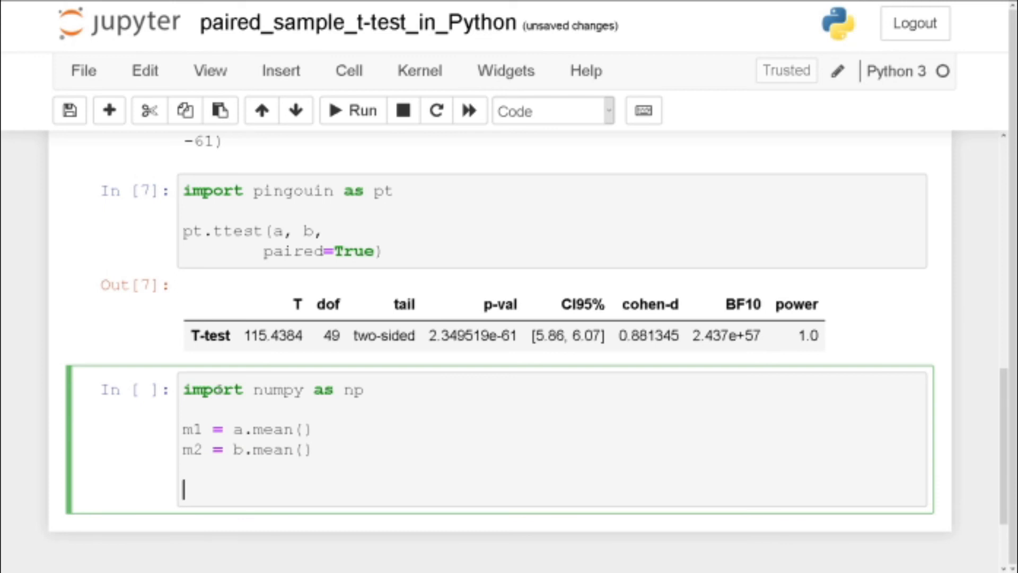
- Start sd_pol = np.sqrt(...) with the (a.std()**2) term inside
type("sd_")
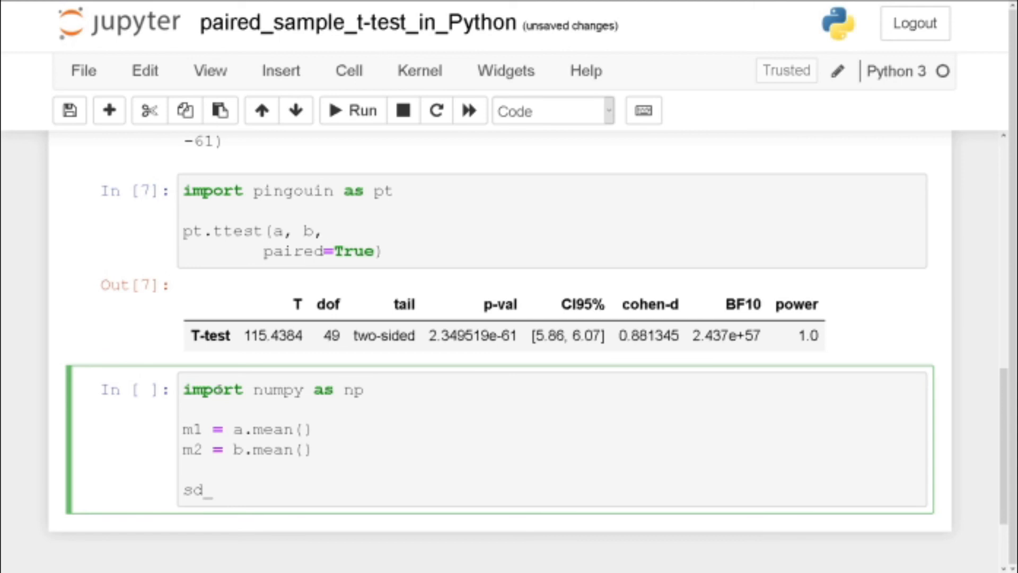
type("pol")
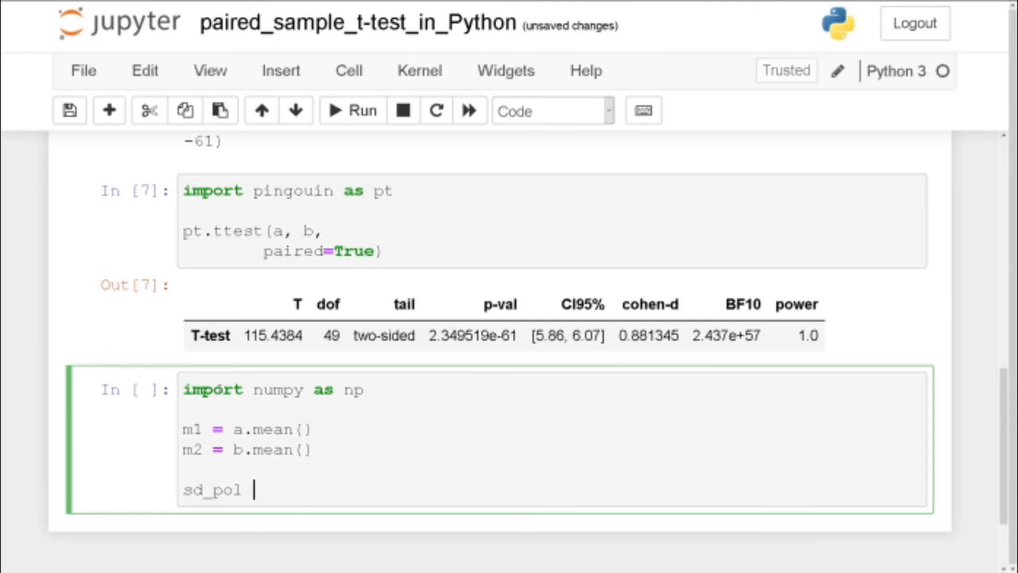
type("= np.sq")
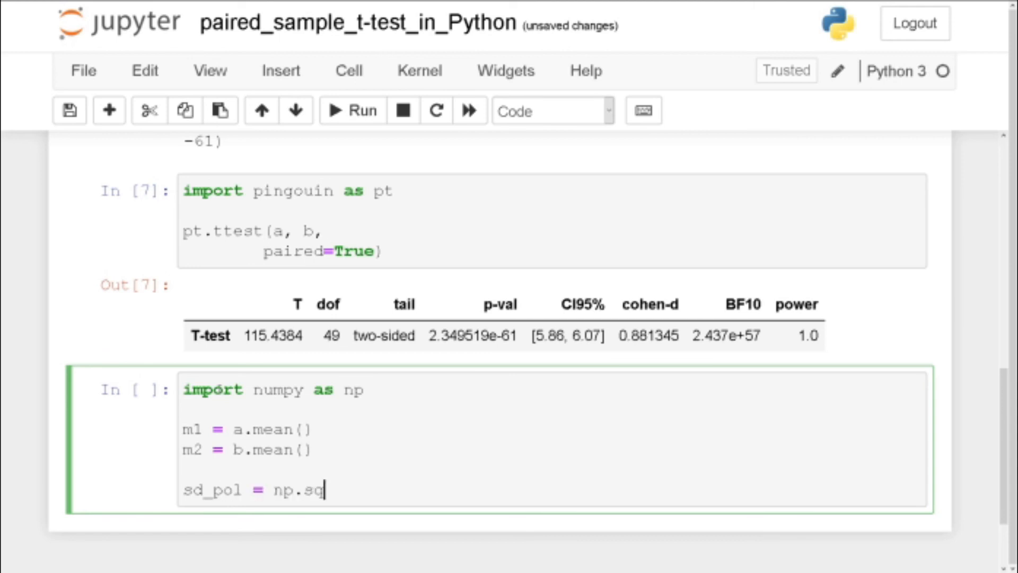
type("r")
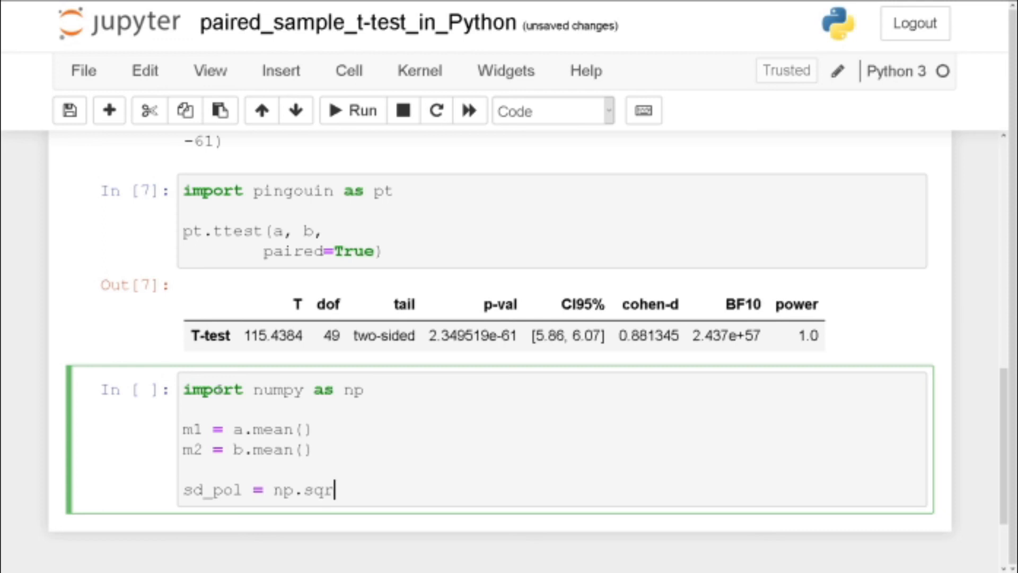
type("t()")
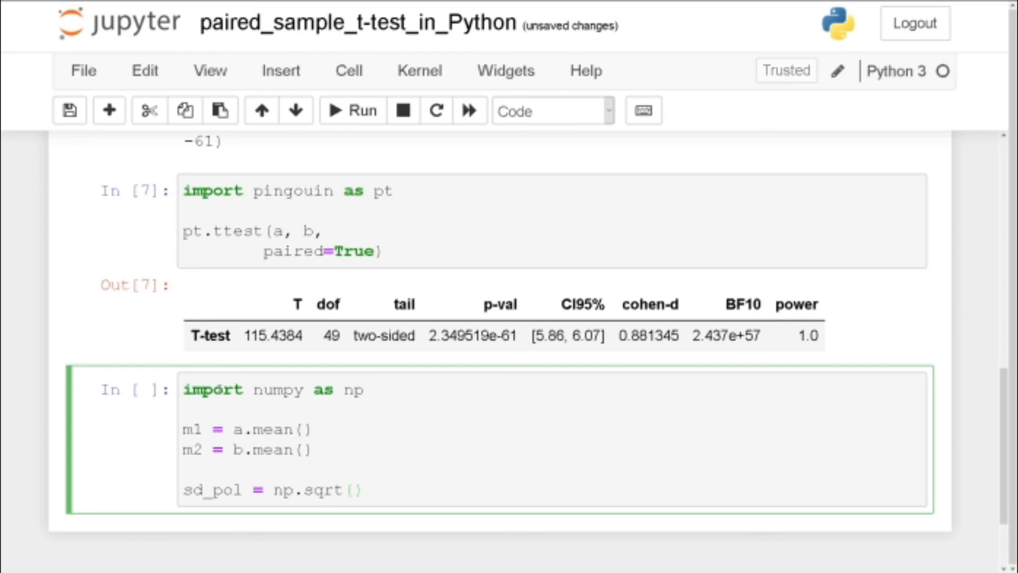
type("(")
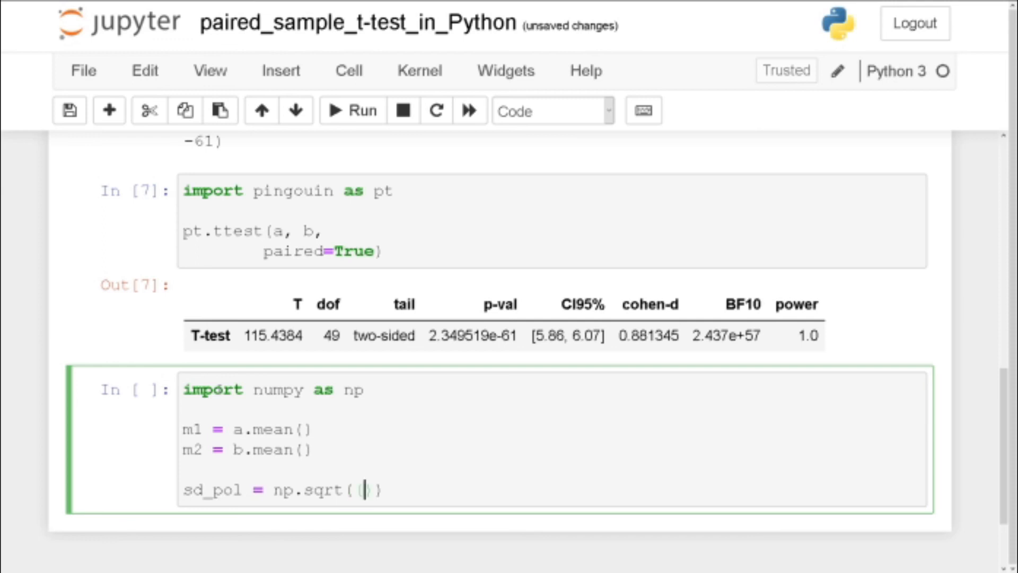
type(")")
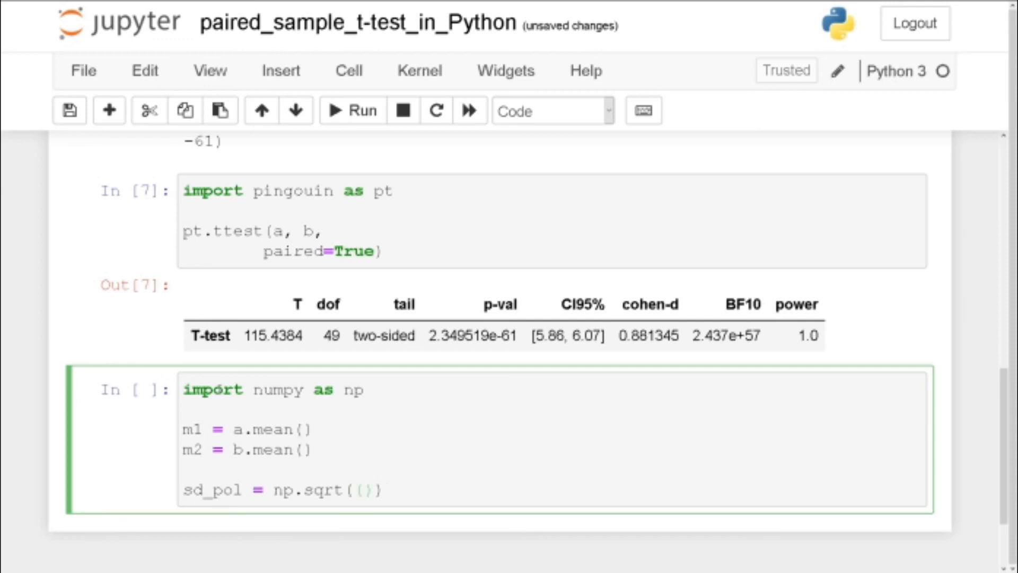
type("a.")
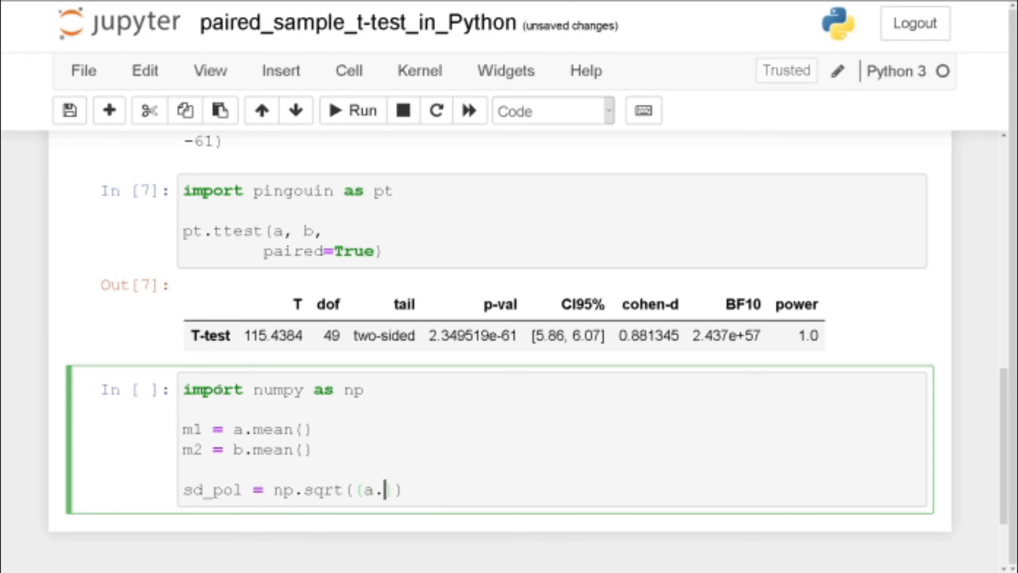
type("std")
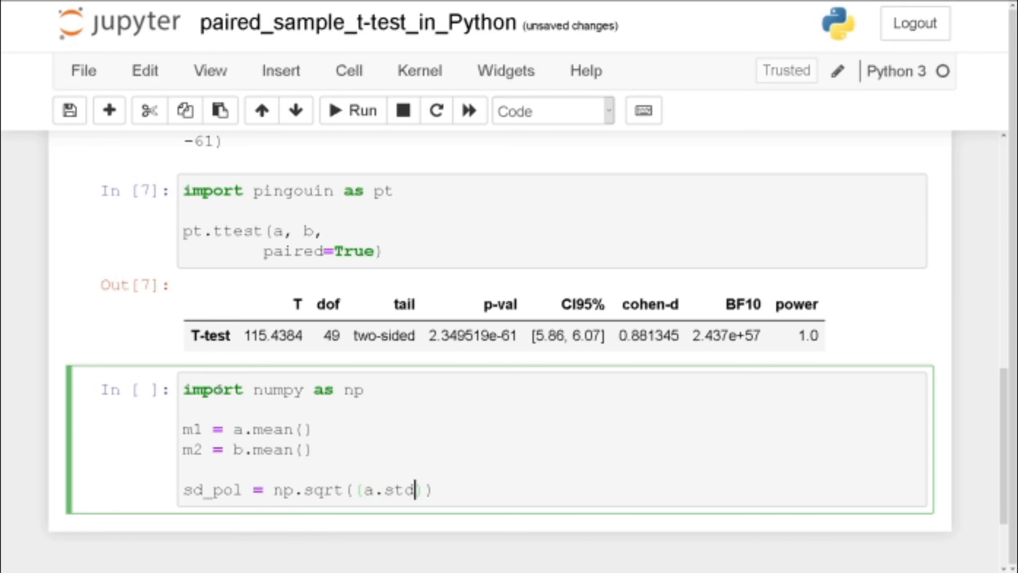
type("(")
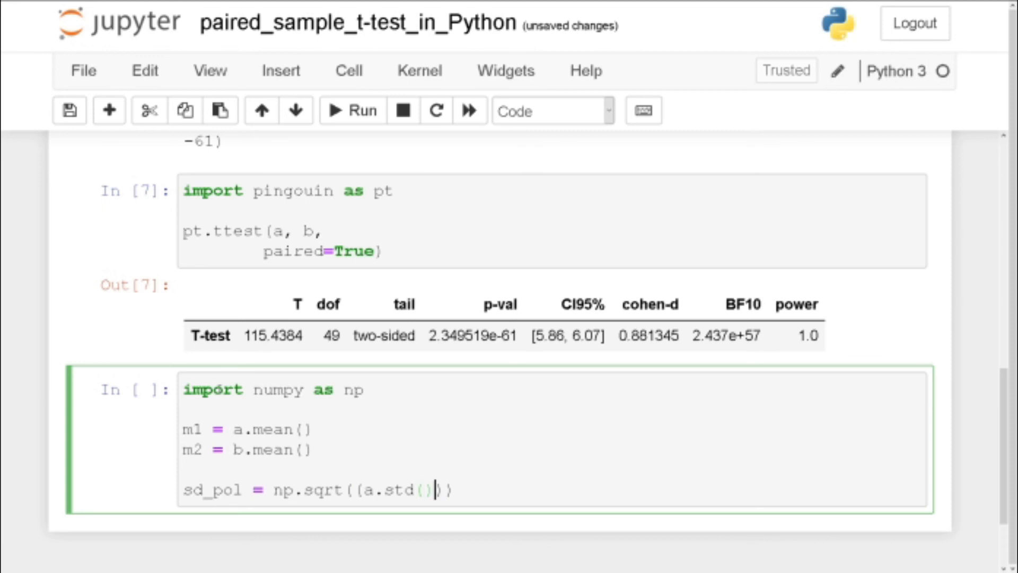
type("**2")
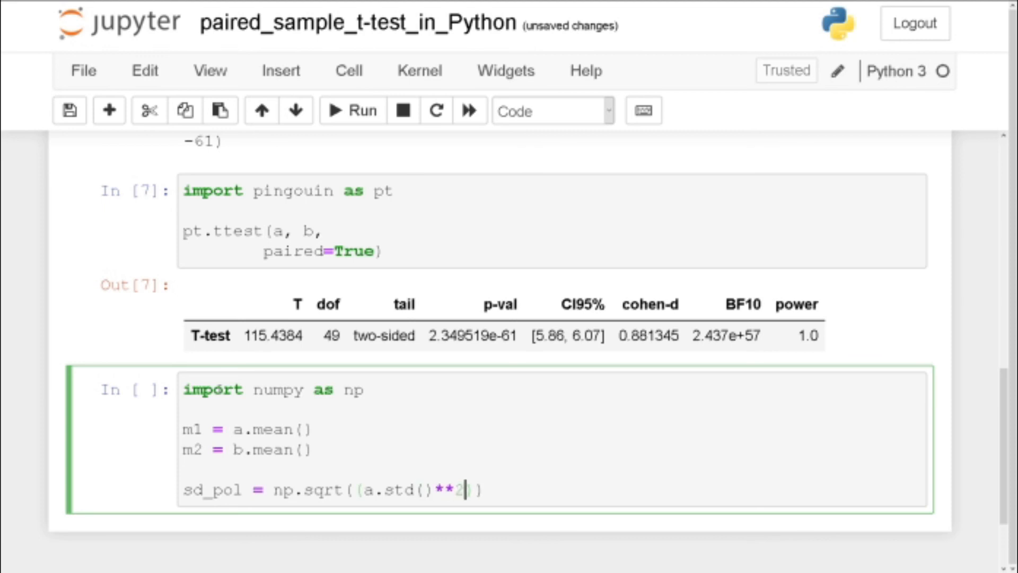
type(")")
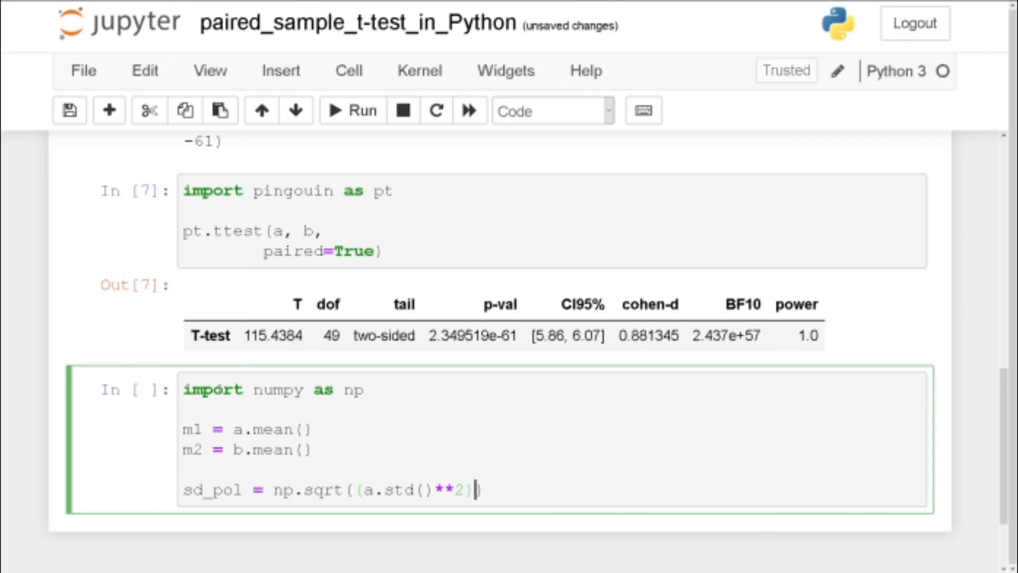
- Complete sd_pol by adding b.std()**2 and dividing the sum by 2
type("+")
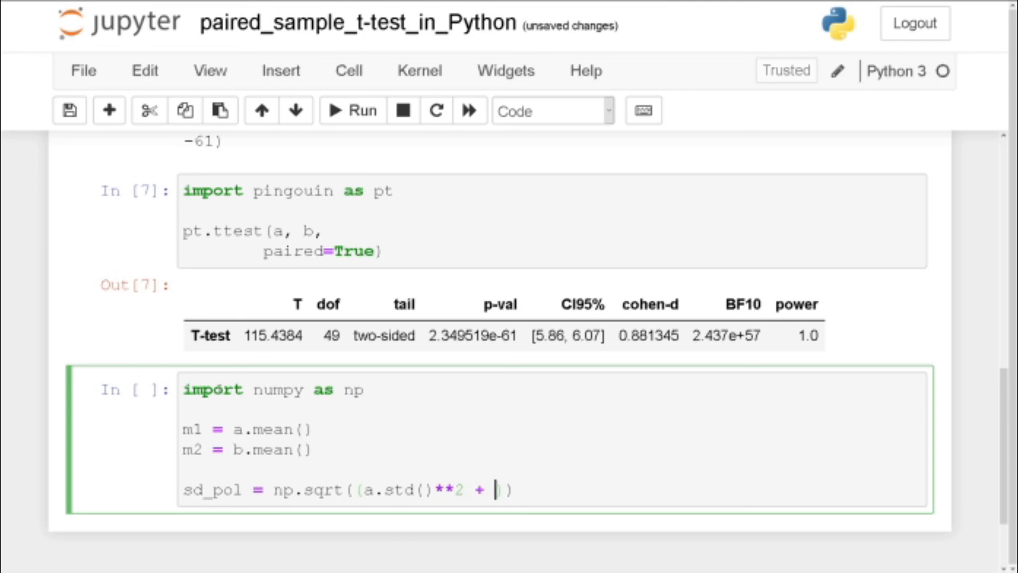
type("b")
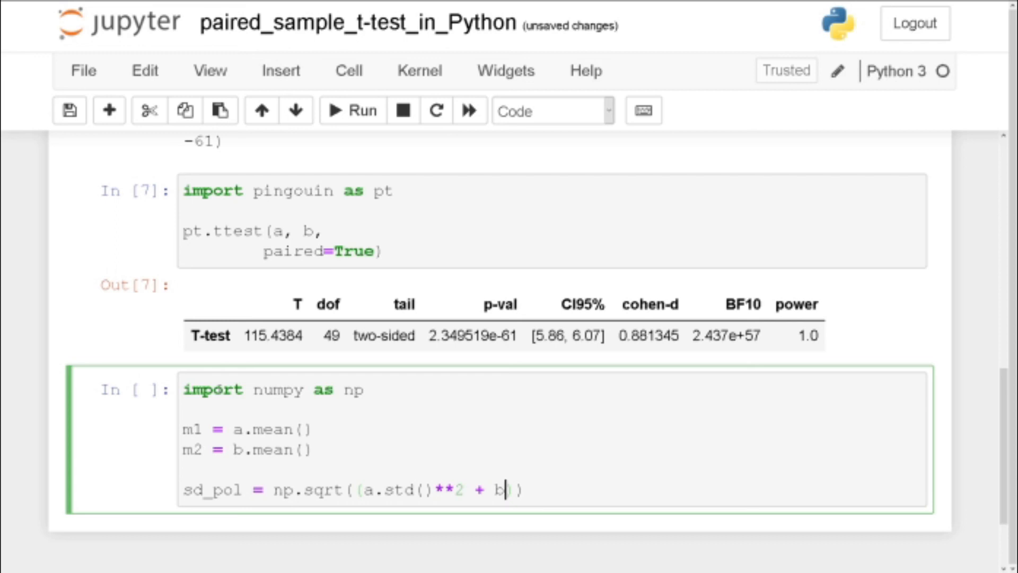
type(".std")
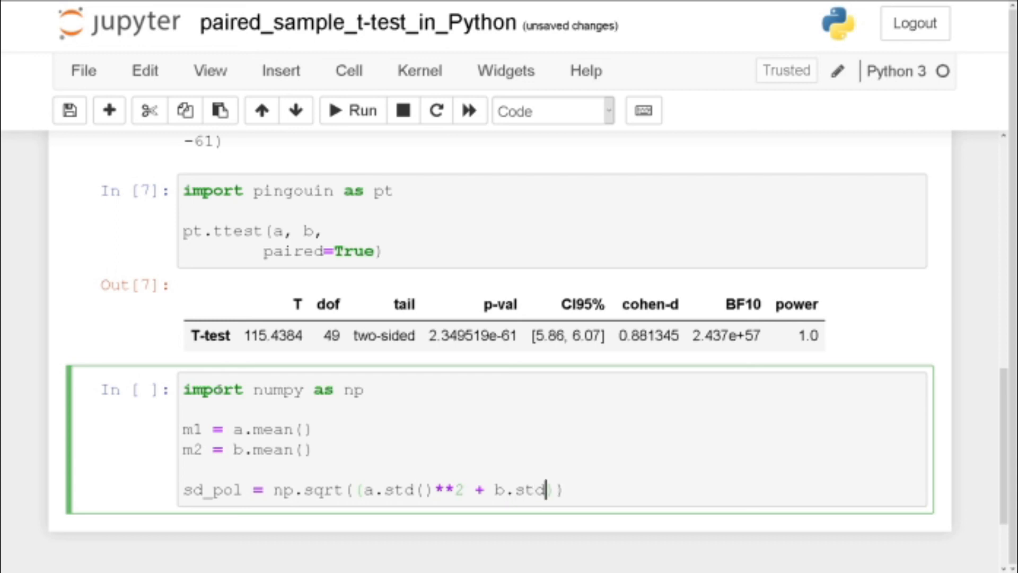
type("()*")
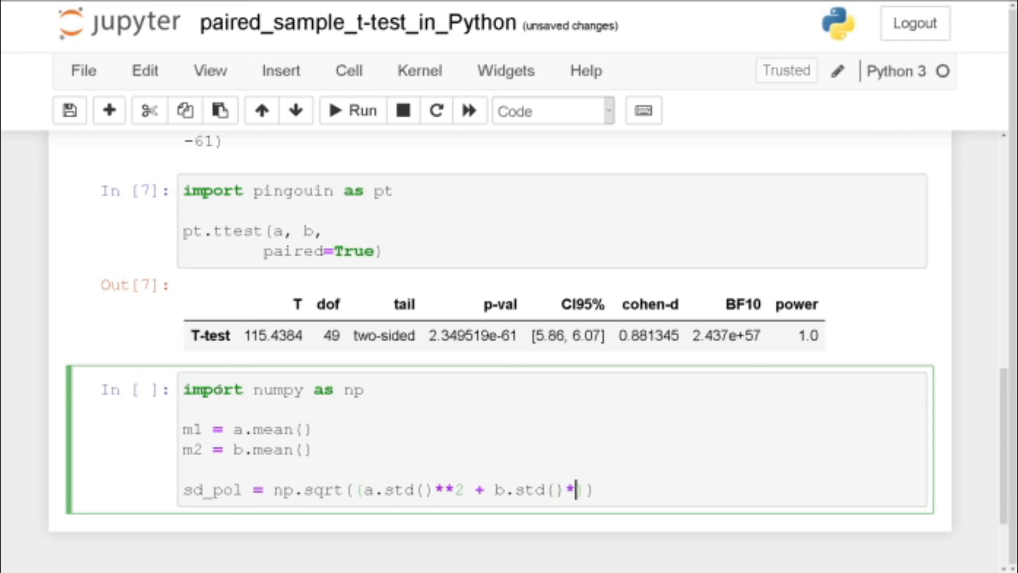
type("**2")
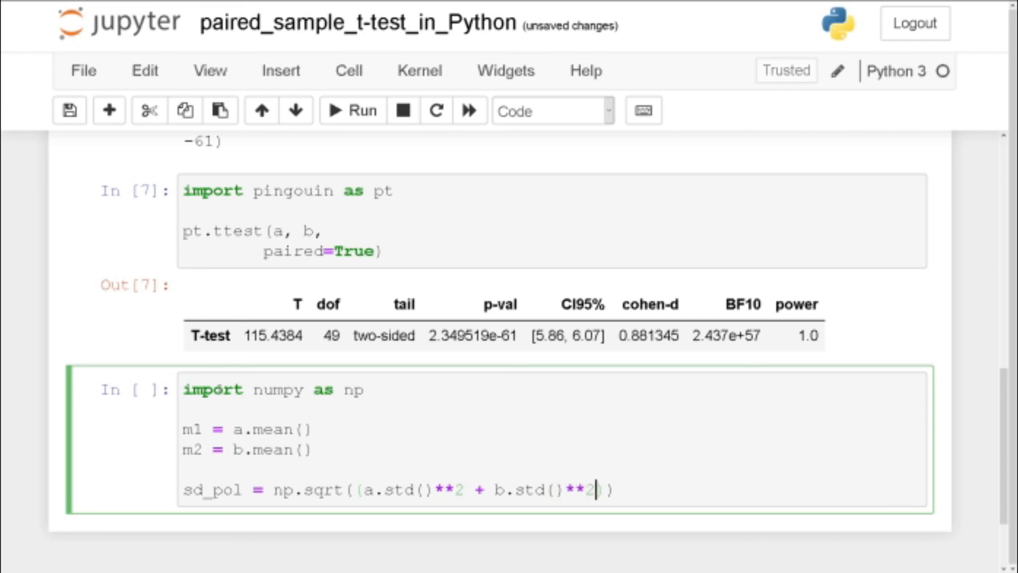
type("/2")
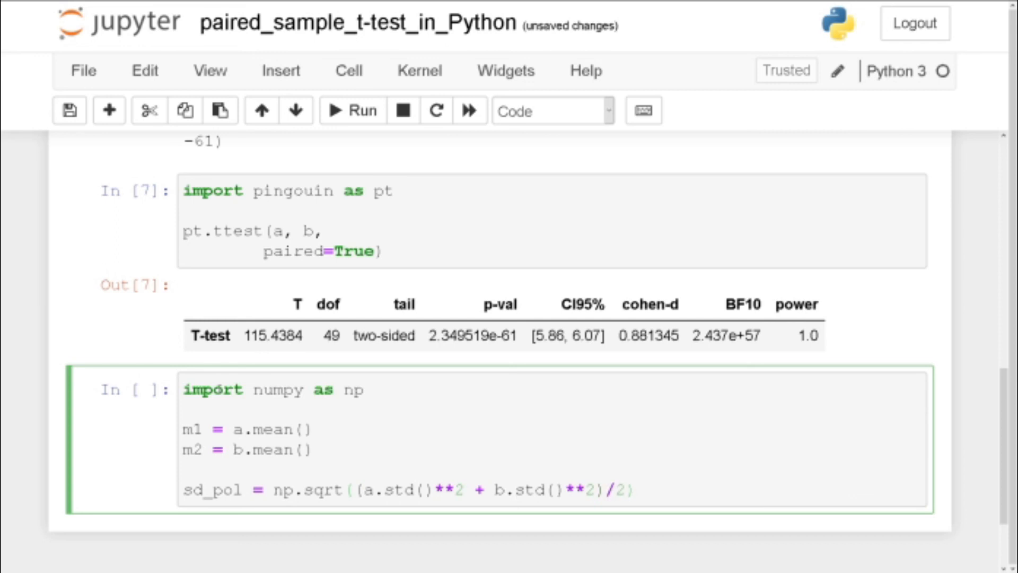
scroll("down", 3)
type(")")
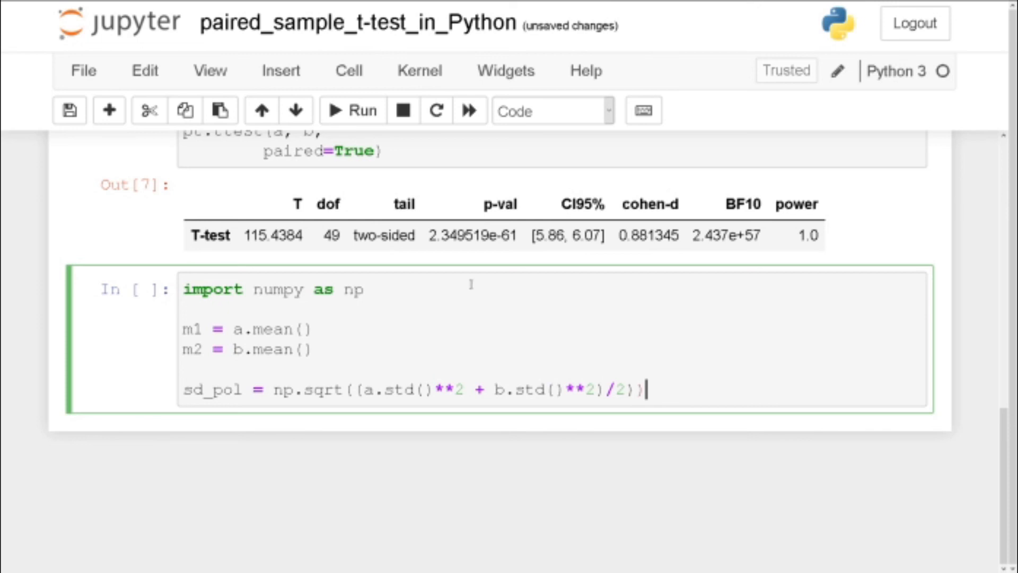
- Run the sd_pol cell, fix the unmatched parenthesis inside np.sqrt, and rerun it successfully
left_click(353, 109)
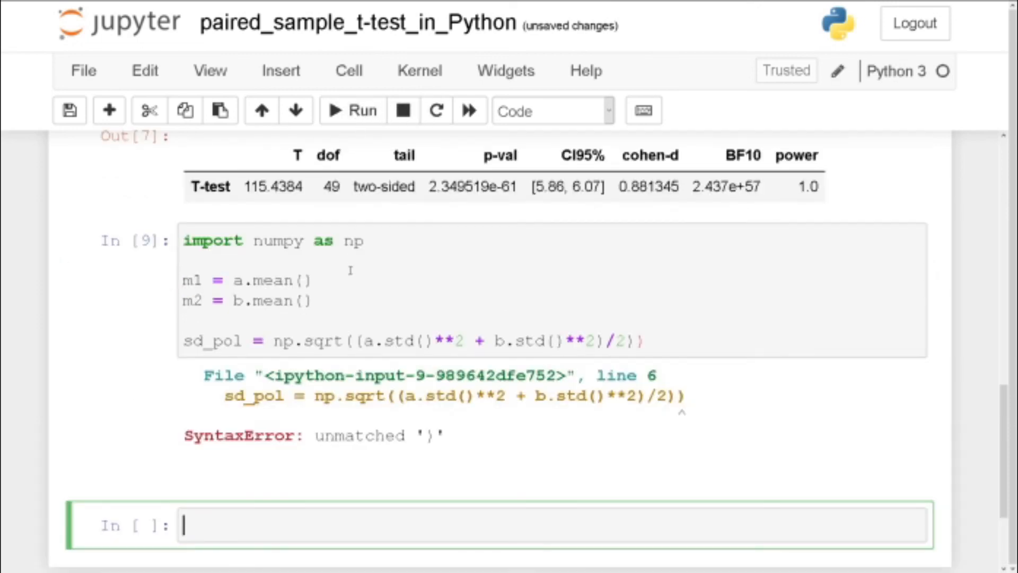
scroll("down", 3)
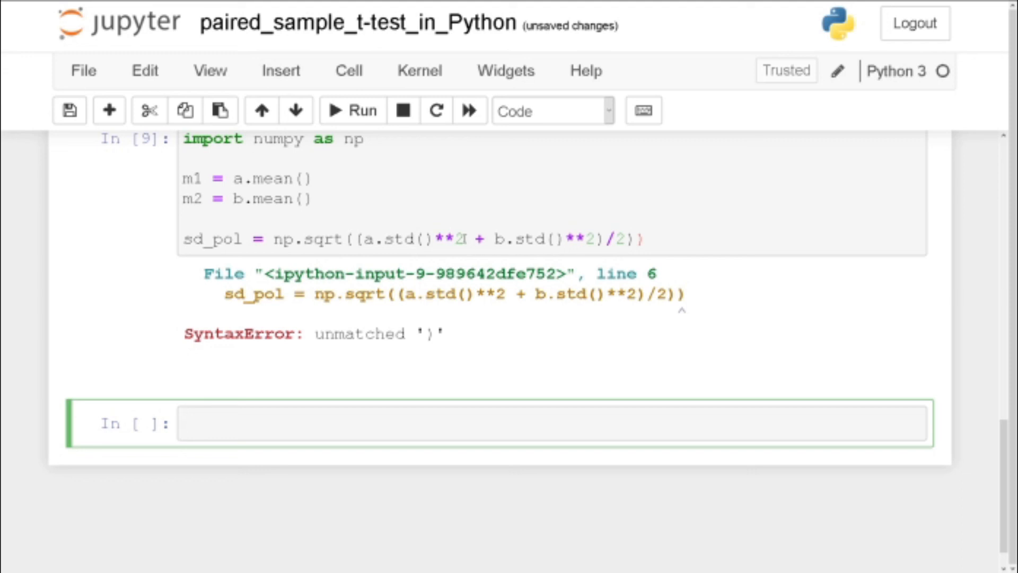
mouse_move(377, 260)
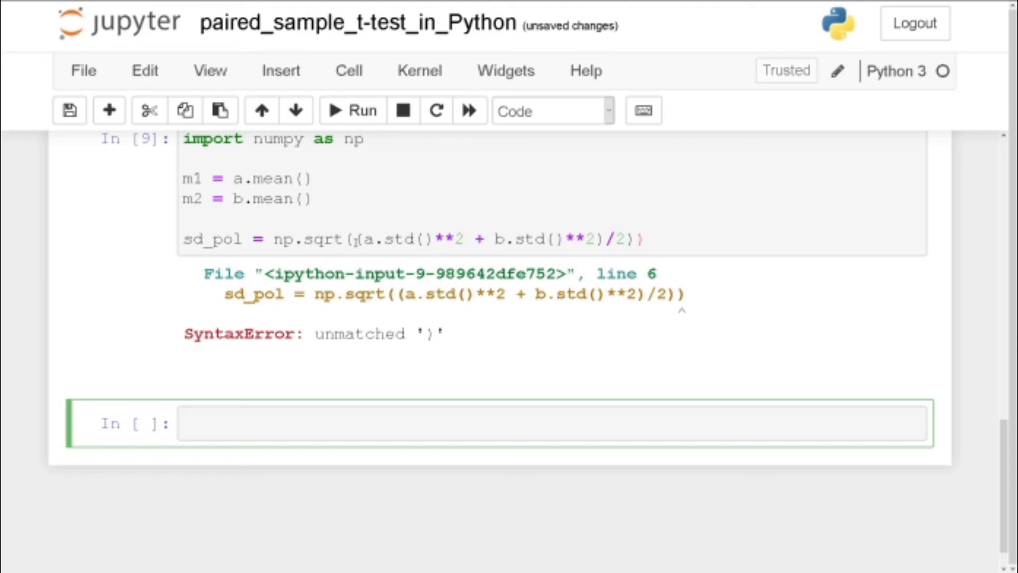
left_click(364, 239)
type("(")
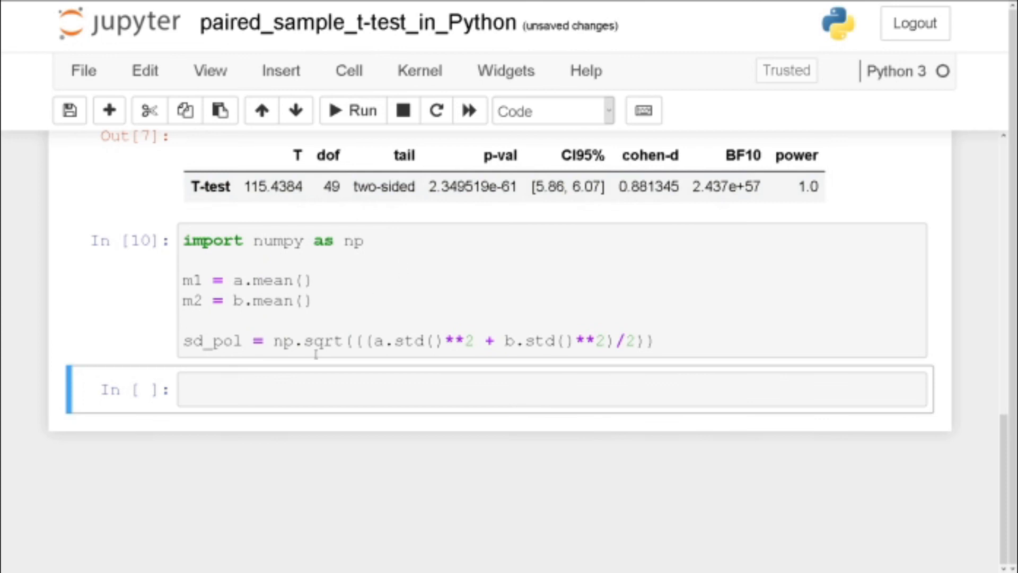
left_click(455, 390)
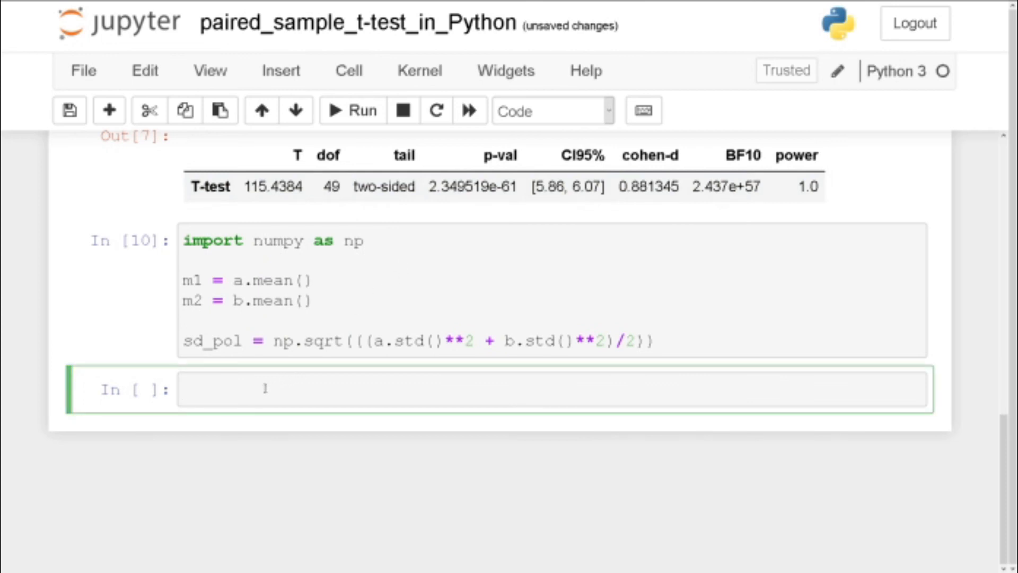
- Write d = (m1 - m2)/sd_pol and print(d) to compute Cohen's d
type("d =")
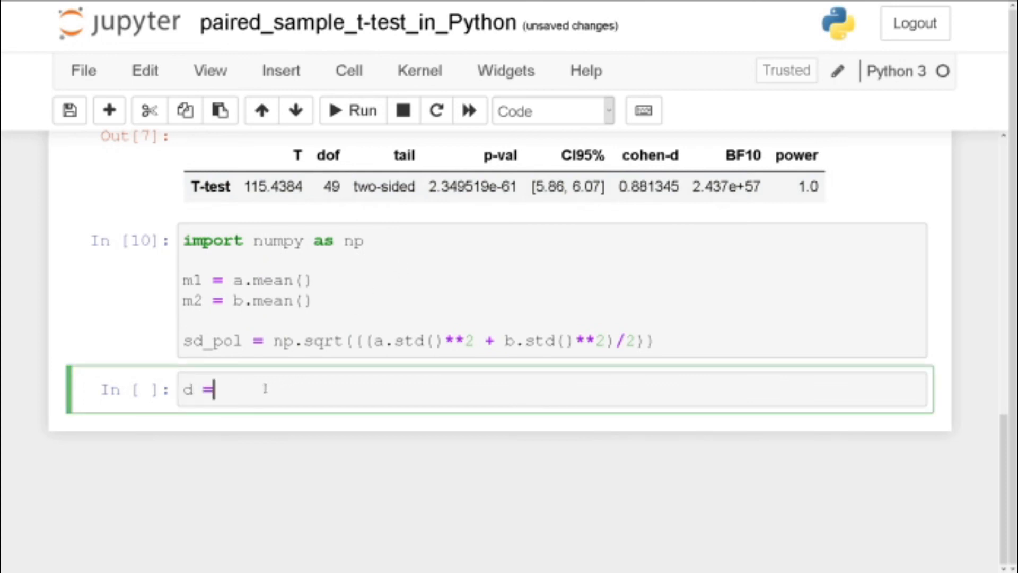
type("(m")
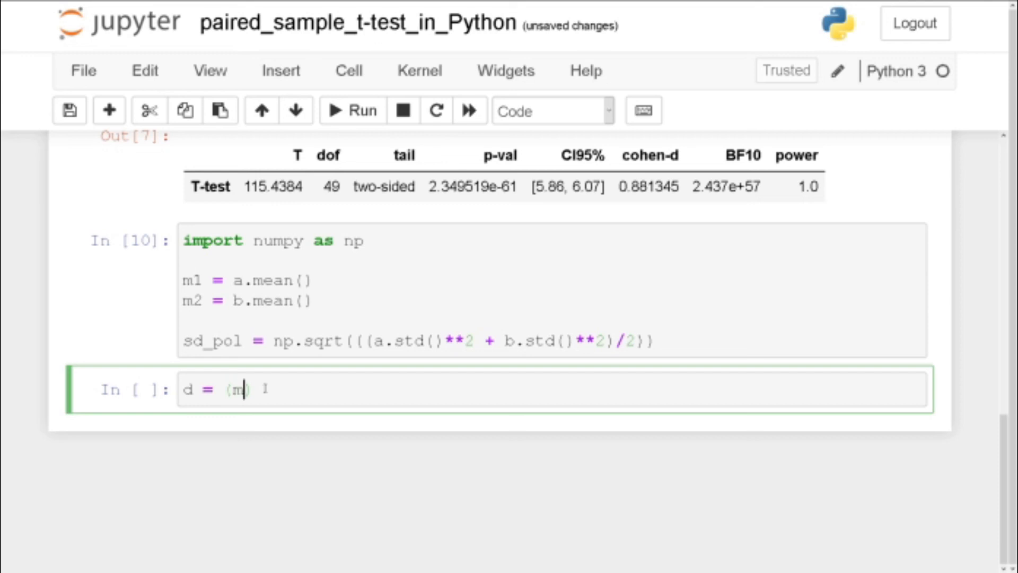
type("1 -")
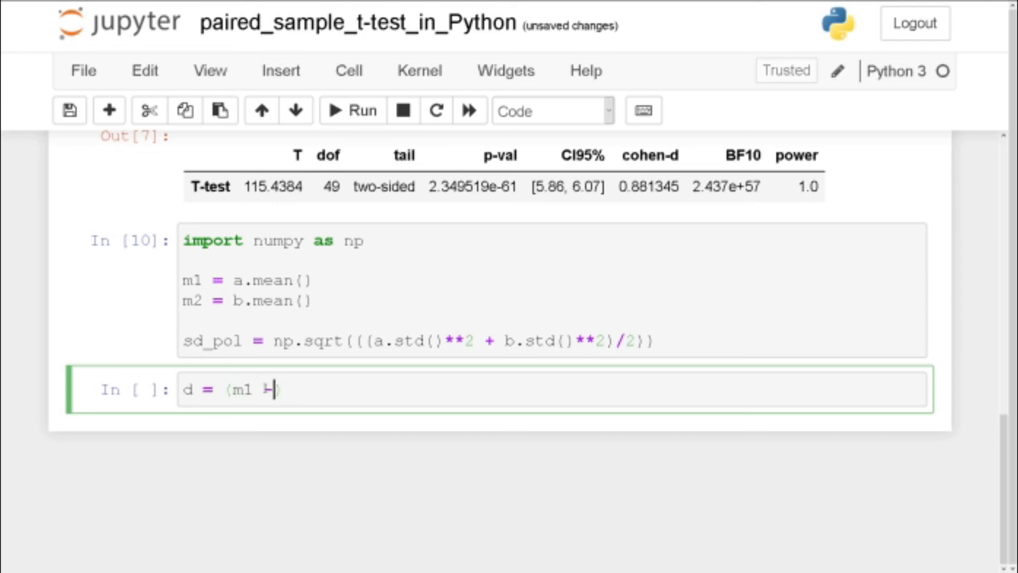
type("m2")
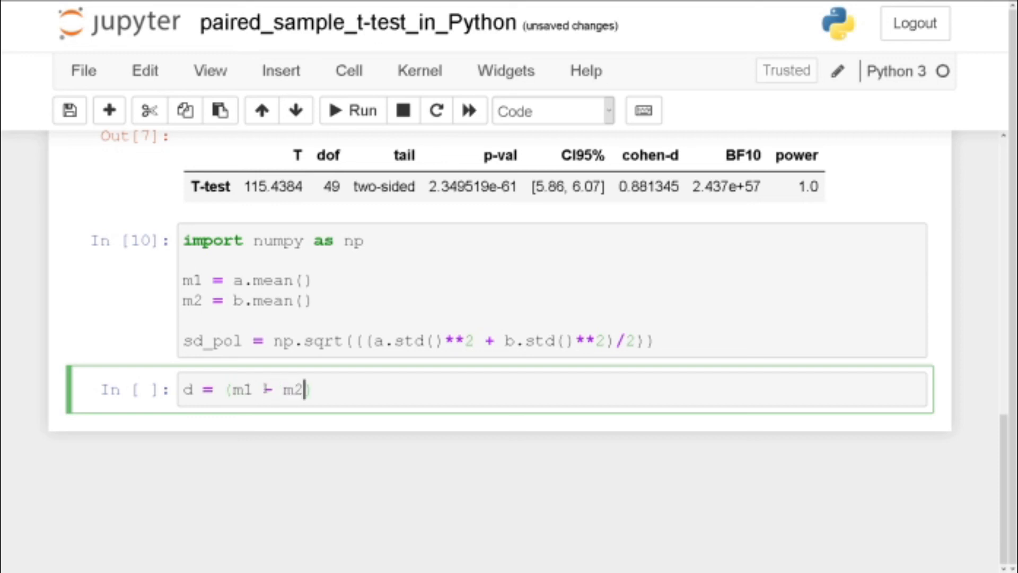
type("-")
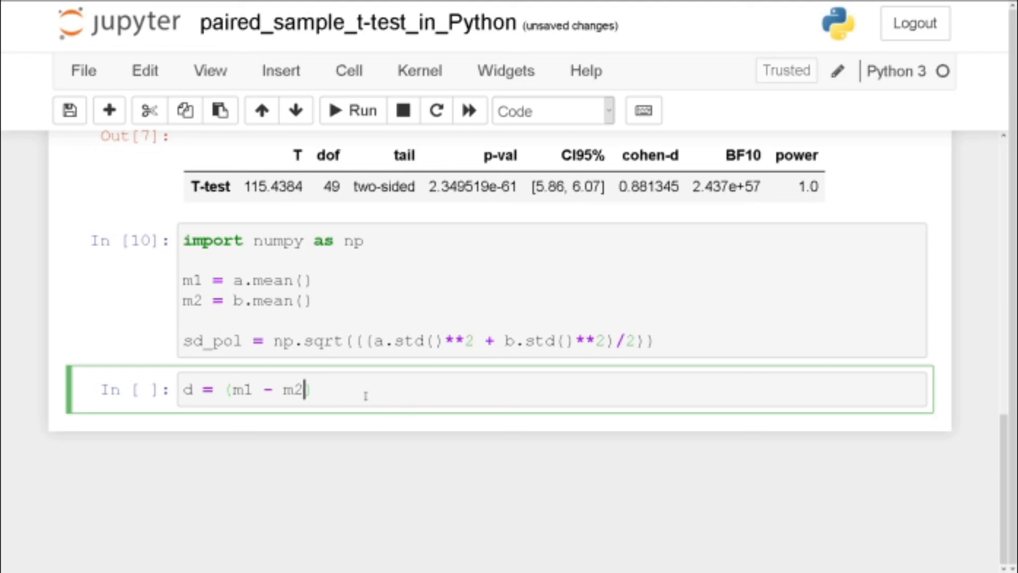
type("/s")
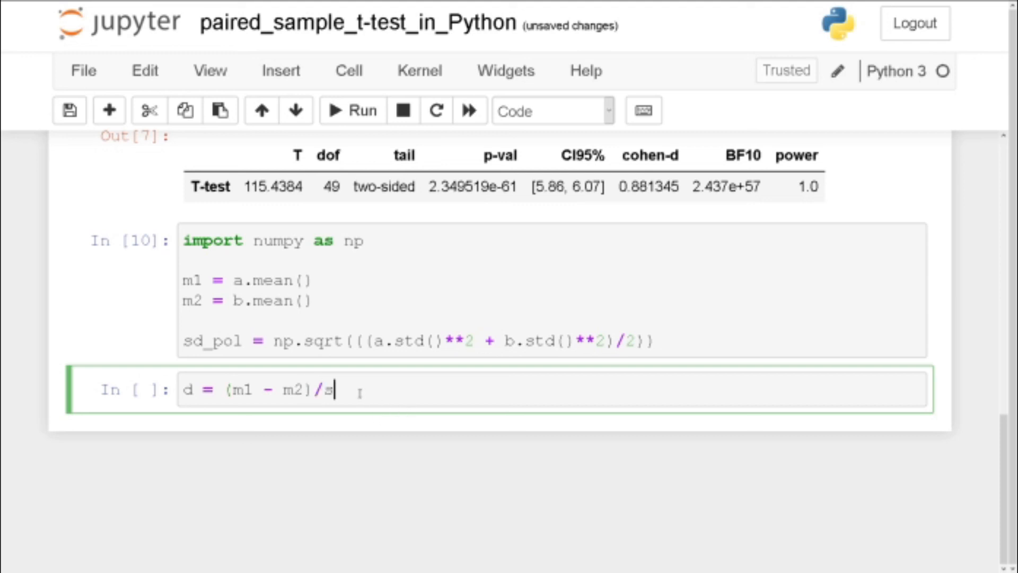
type("d_")
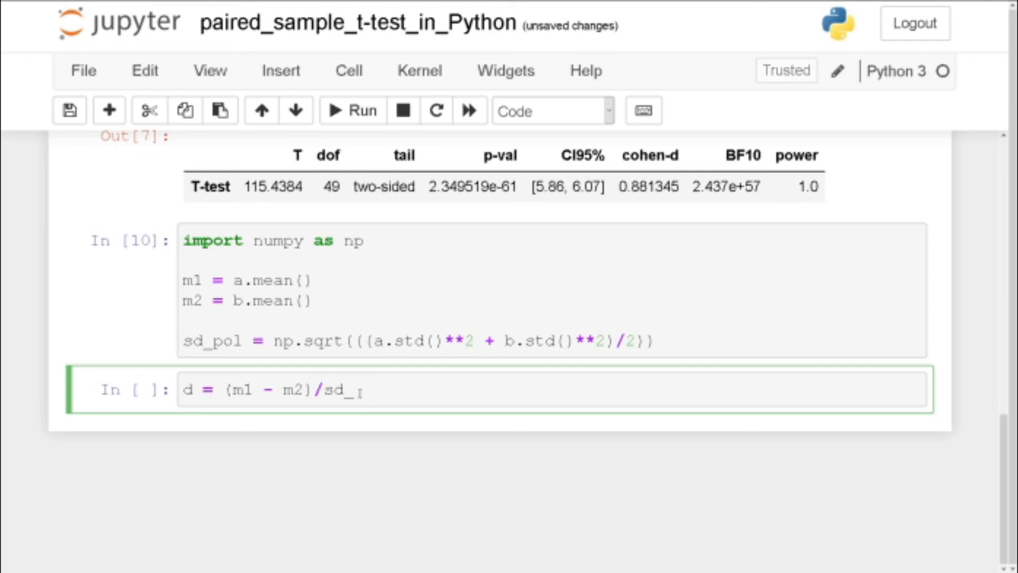
type("pol")
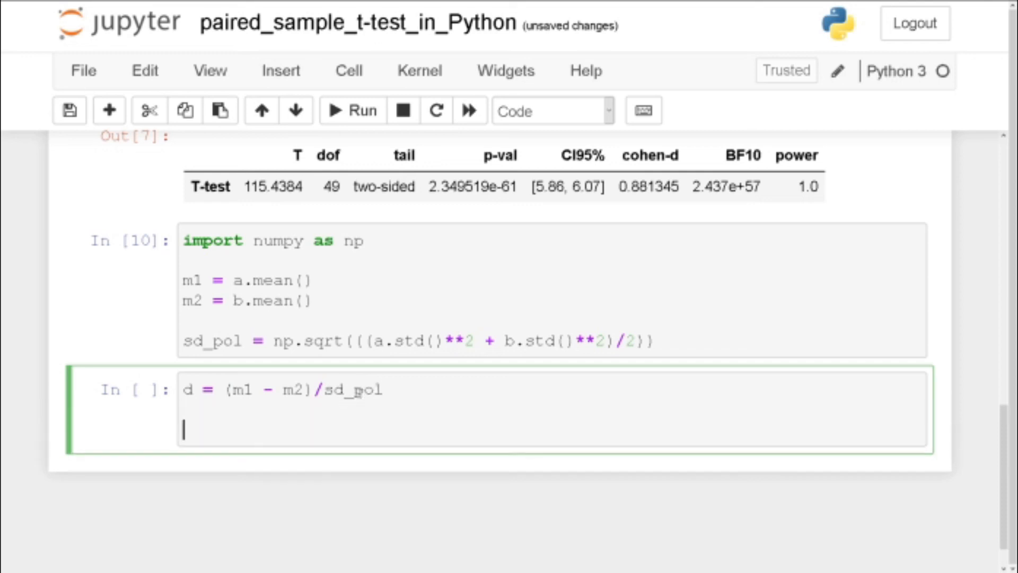
type("print(d)")
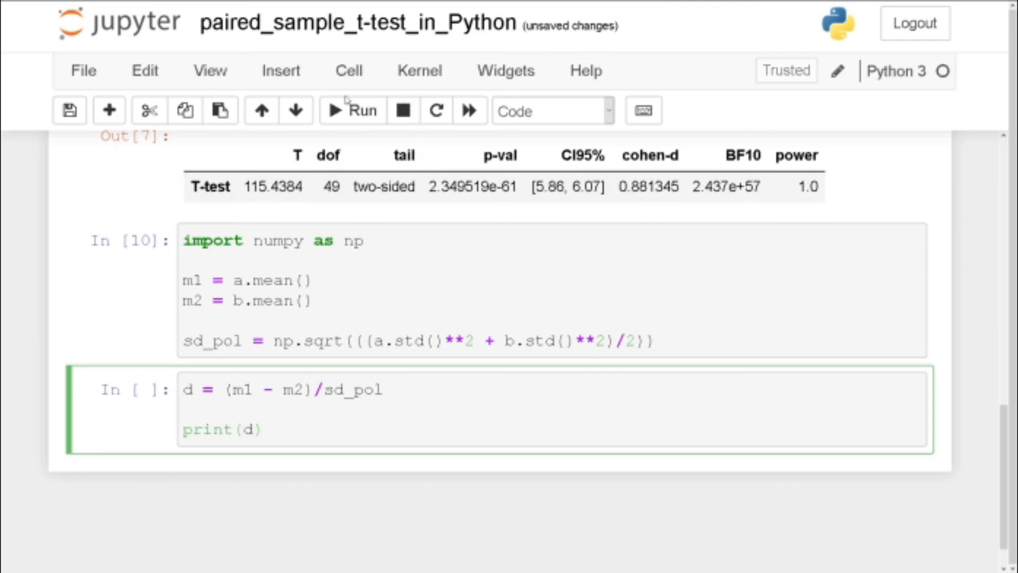